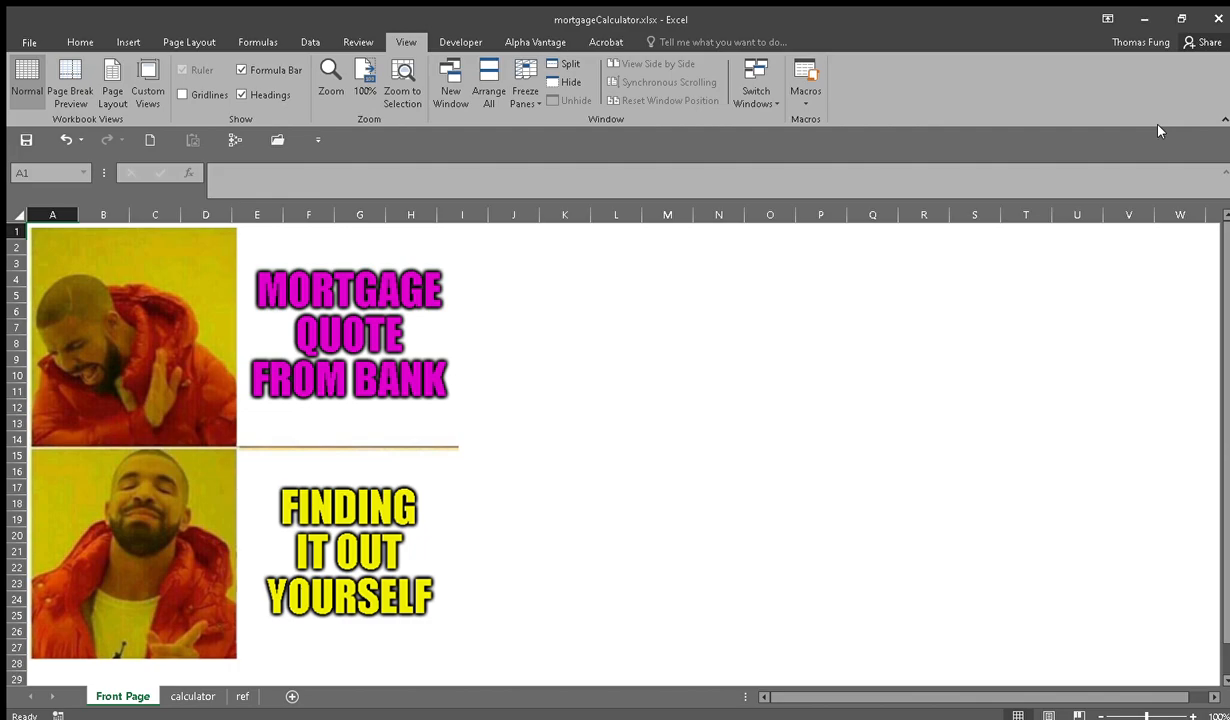
- Switch to the calculator sheet and review its Input section and Interest Payment column
click(192, 696)
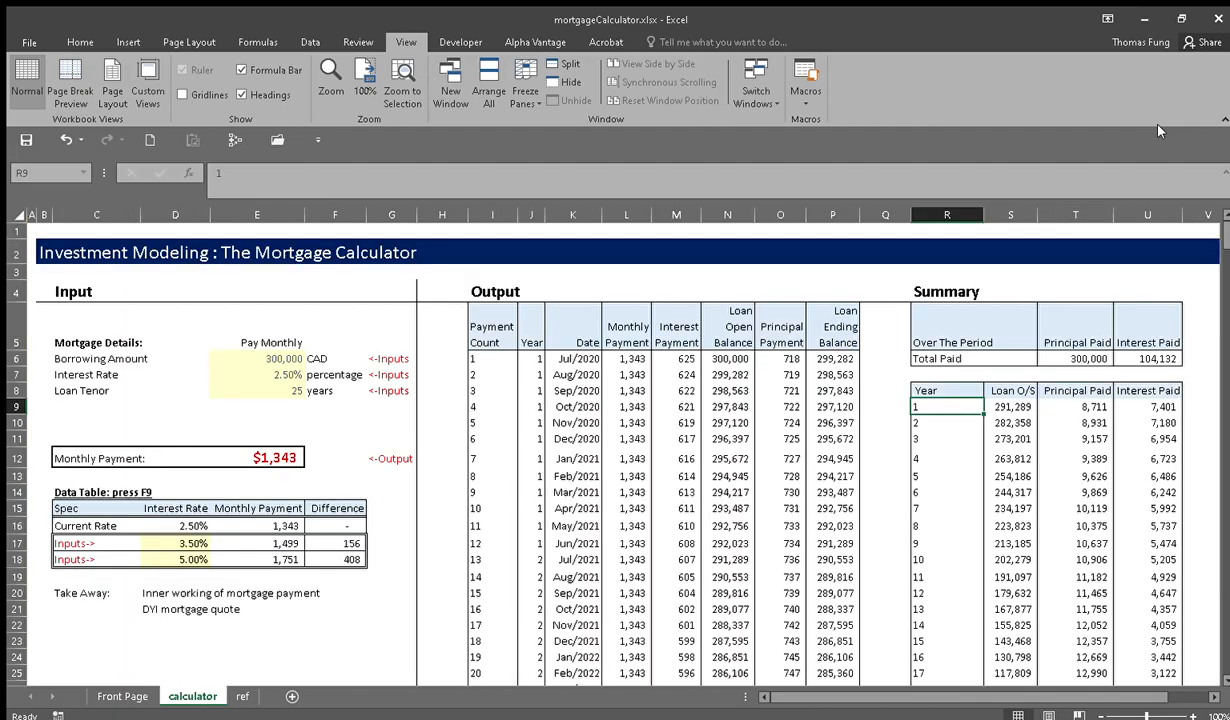
click(46, 404)
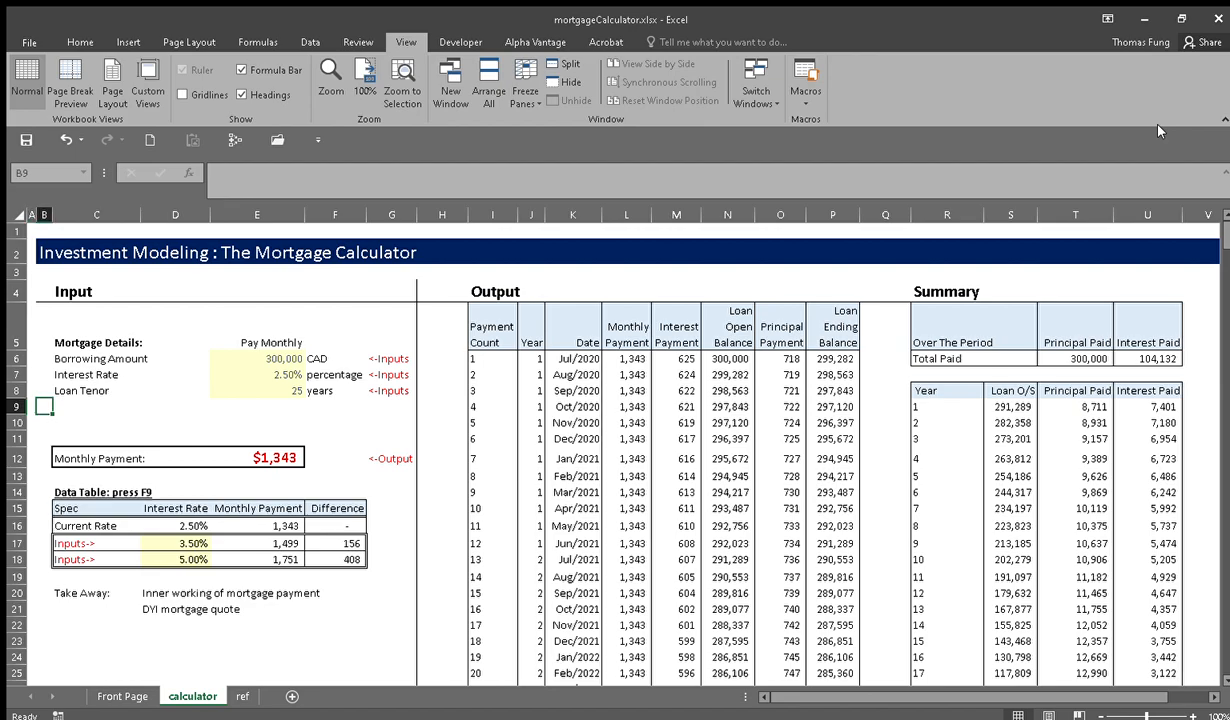
click(96, 390)
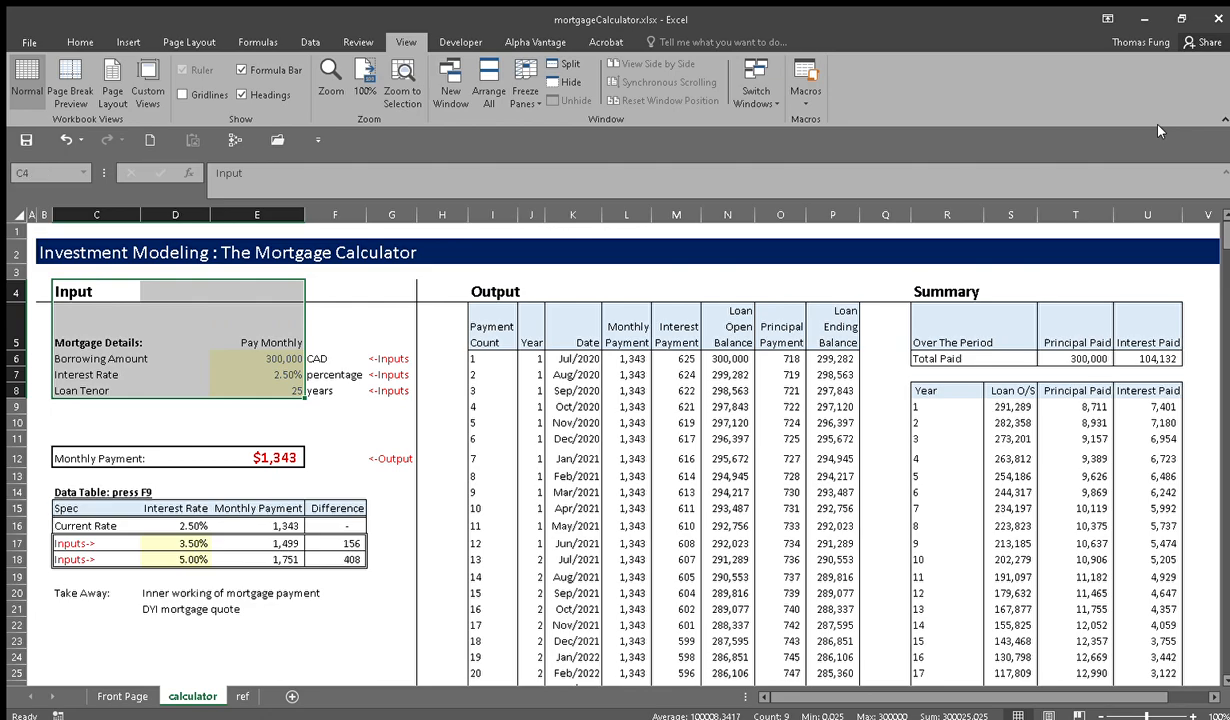
click(488, 292)
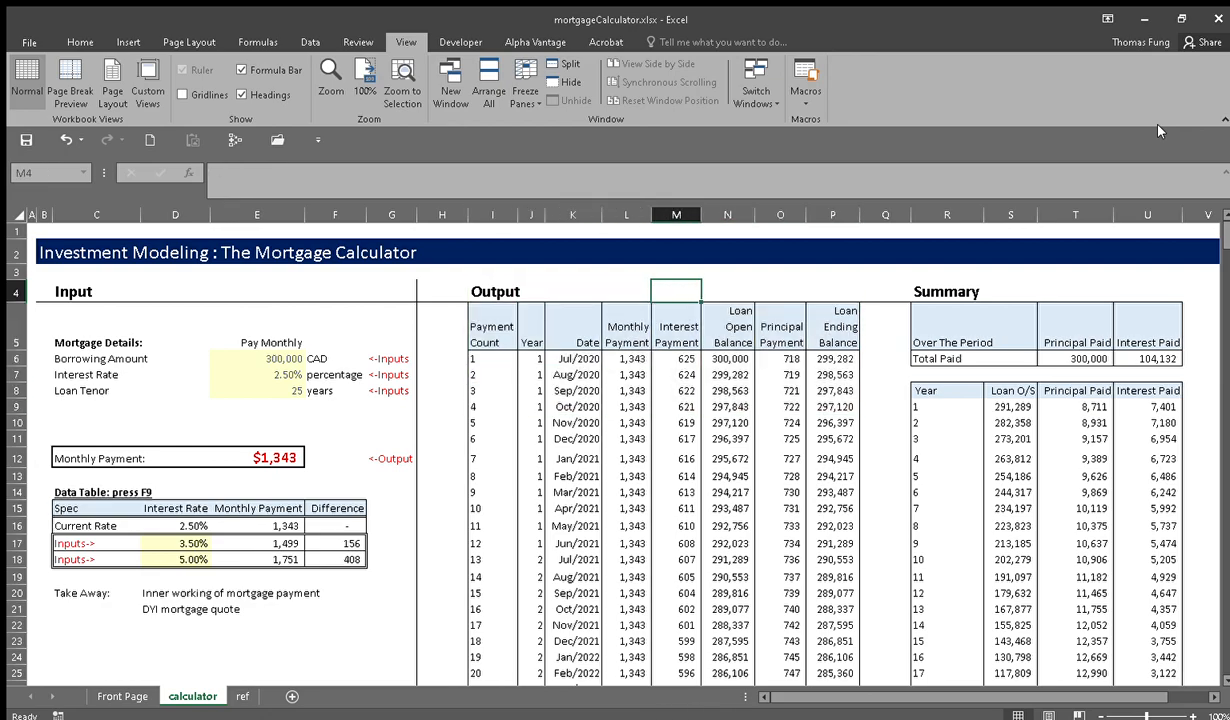
- Inspect the summary year-count formula, the Mortgage Details heading and the 300,000 Borrowing Amount
click(946, 476)
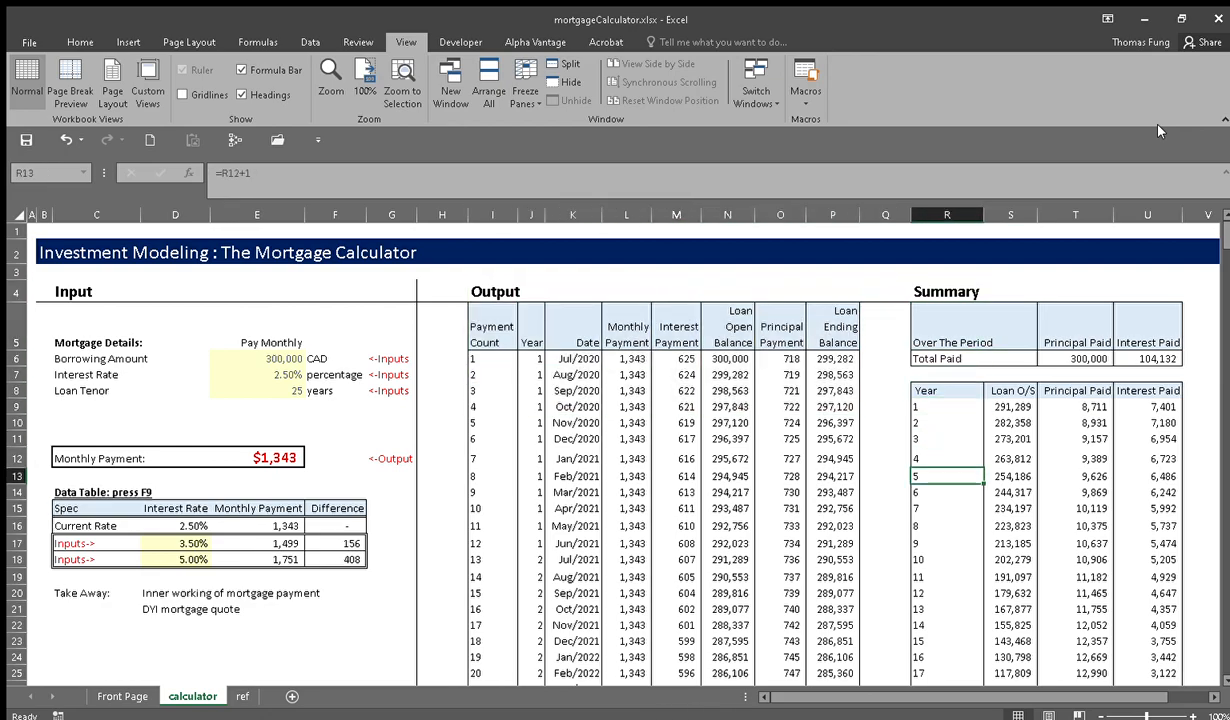
click(1076, 476)
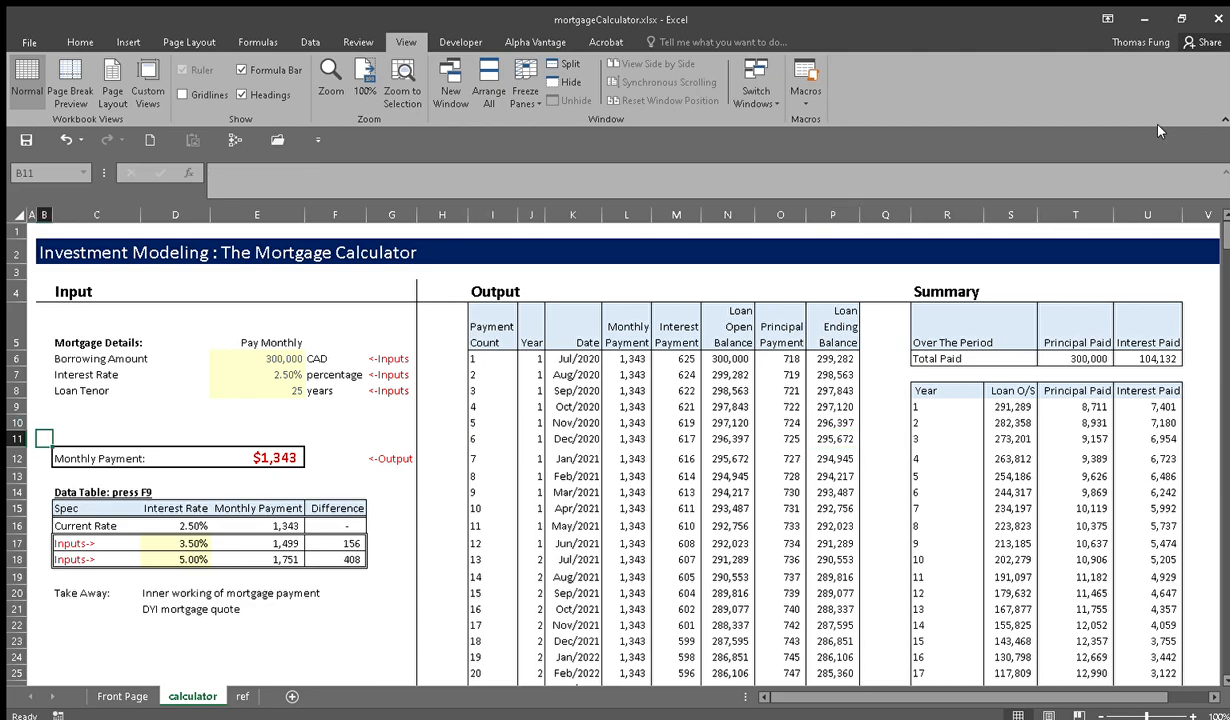
click(96, 344)
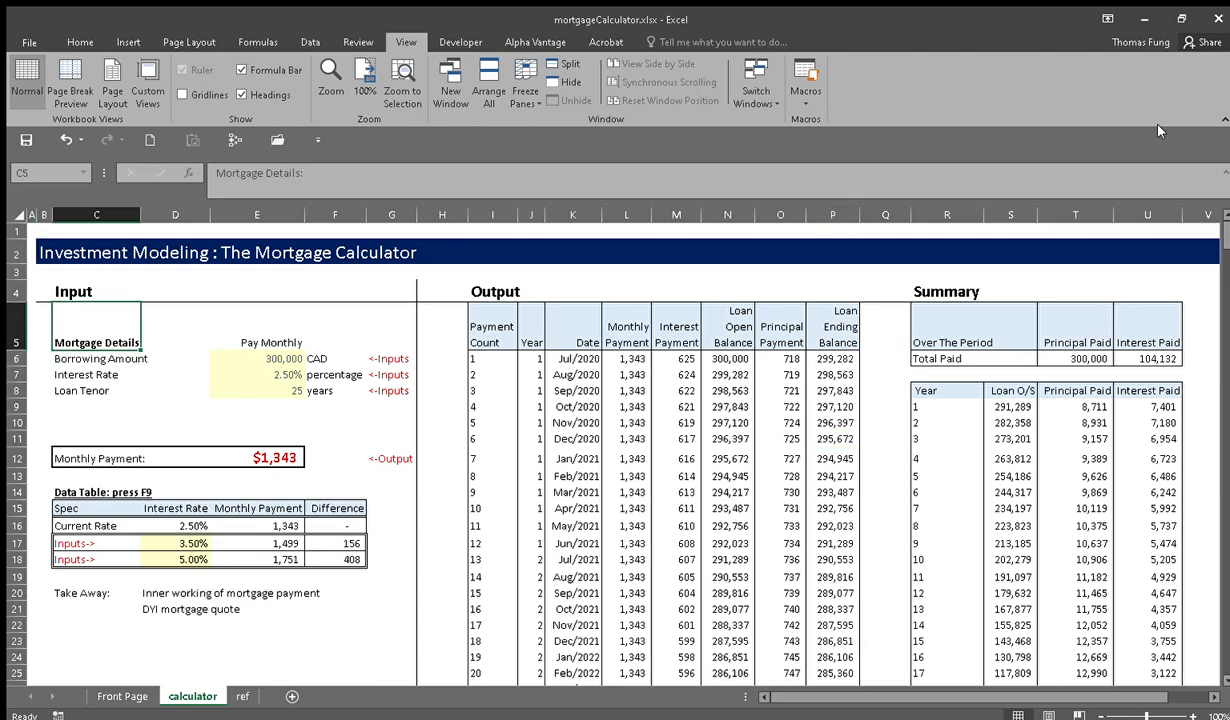
click(284, 358)
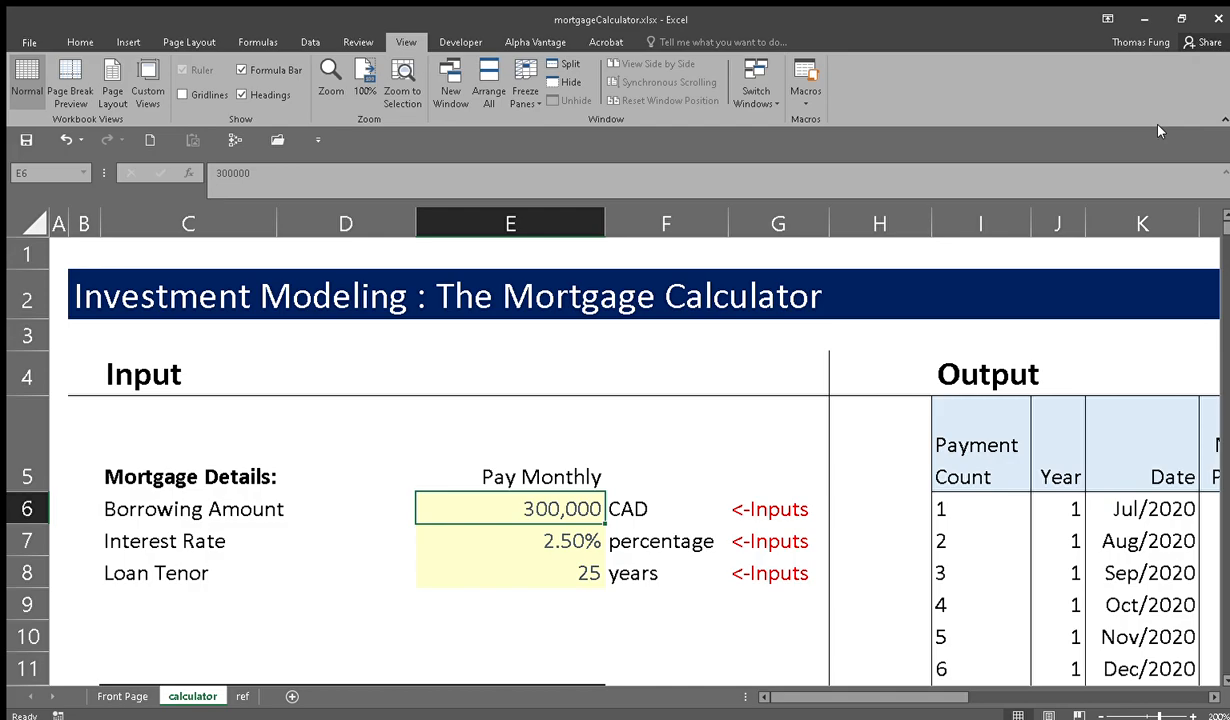
click(510, 540)
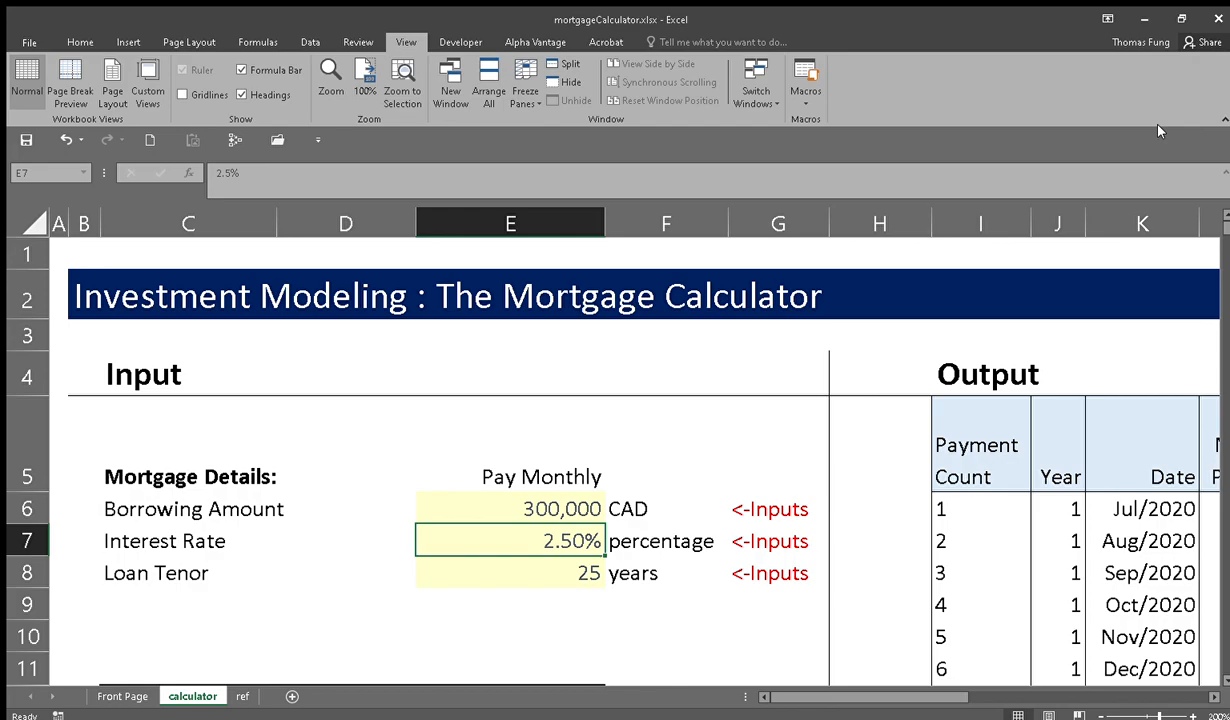
click(510, 572)
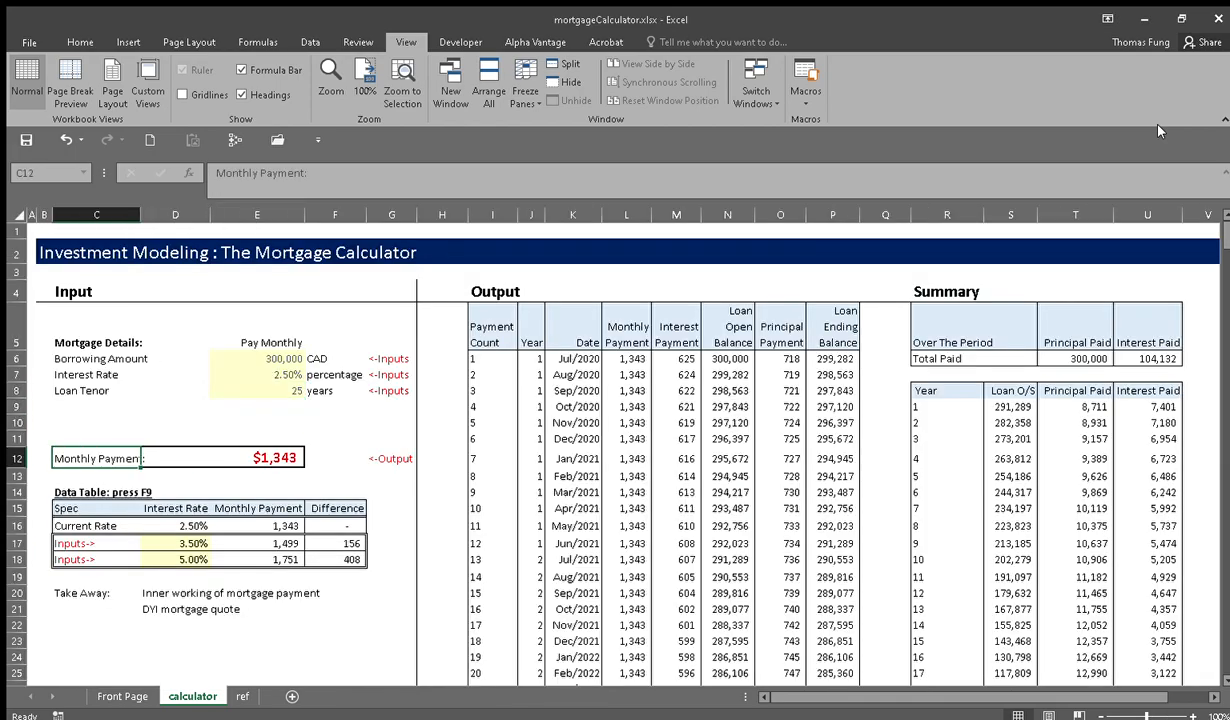
click(272, 456)
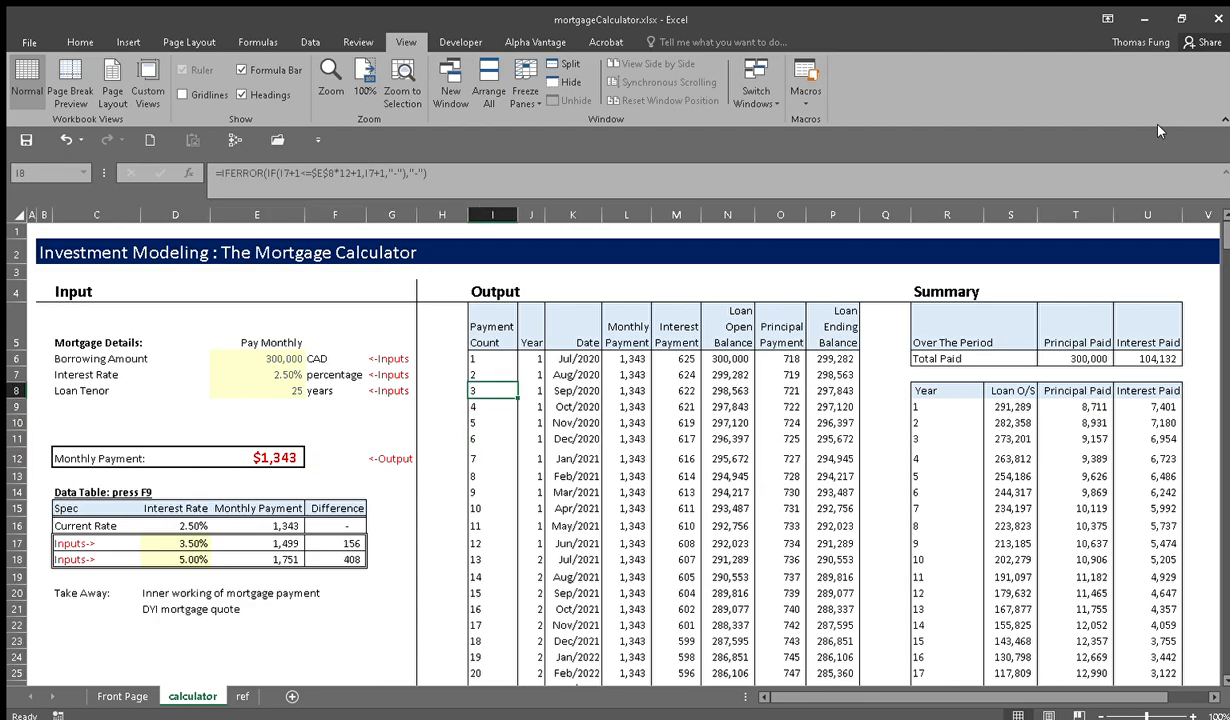
click(682, 358)
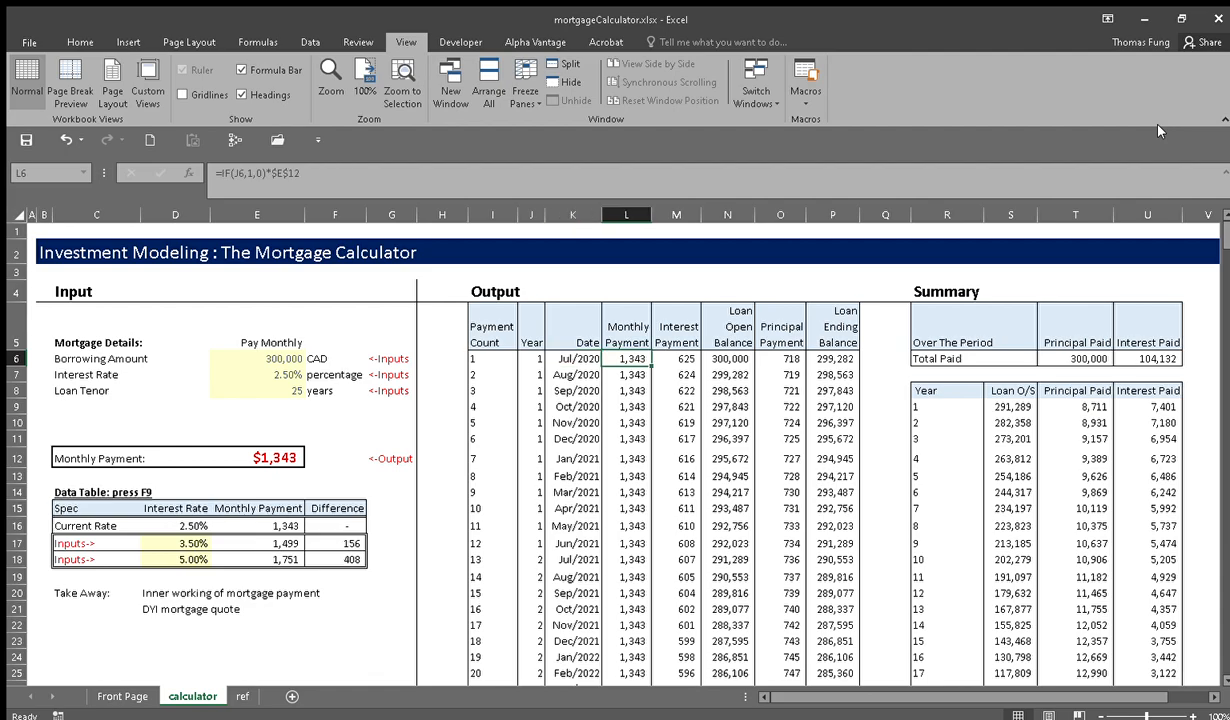
click(676, 358)
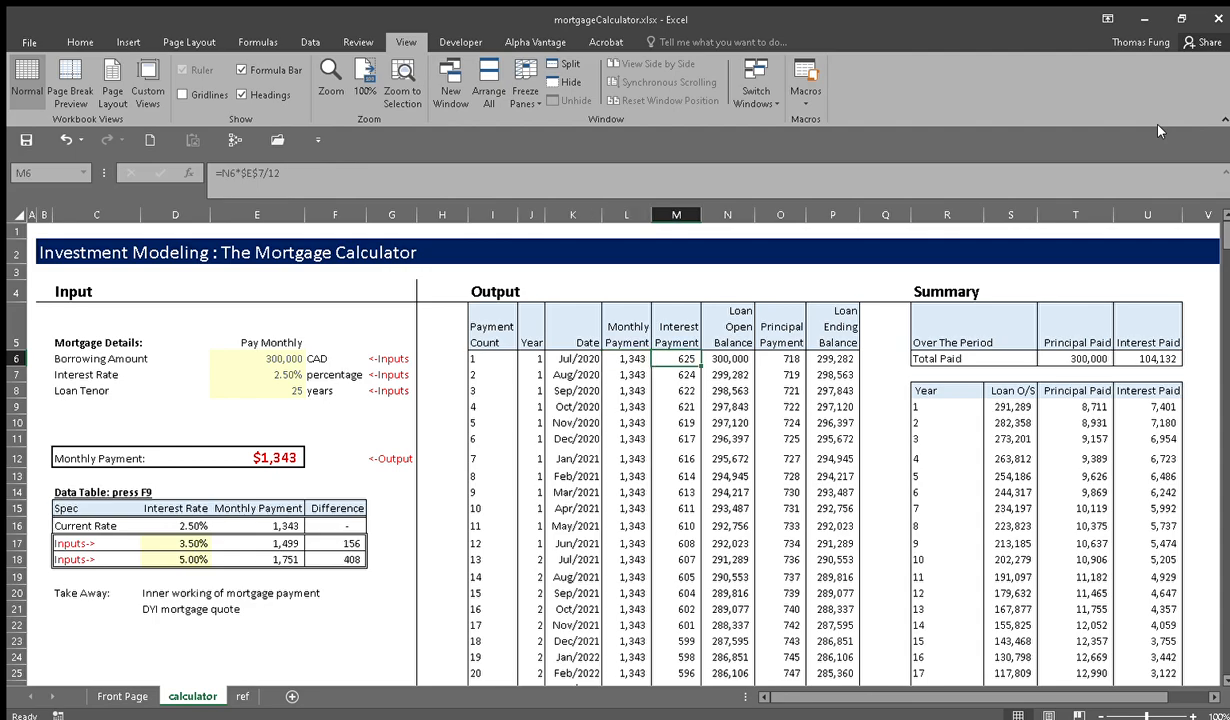
click(780, 358)
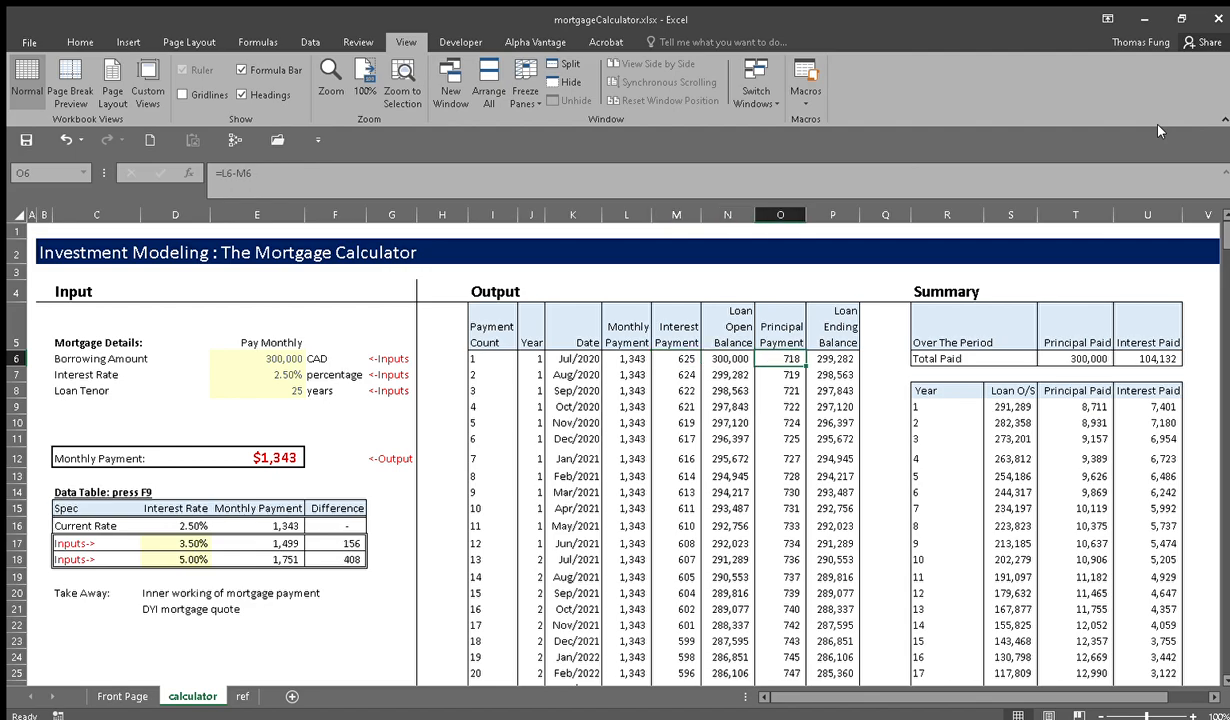
click(832, 358)
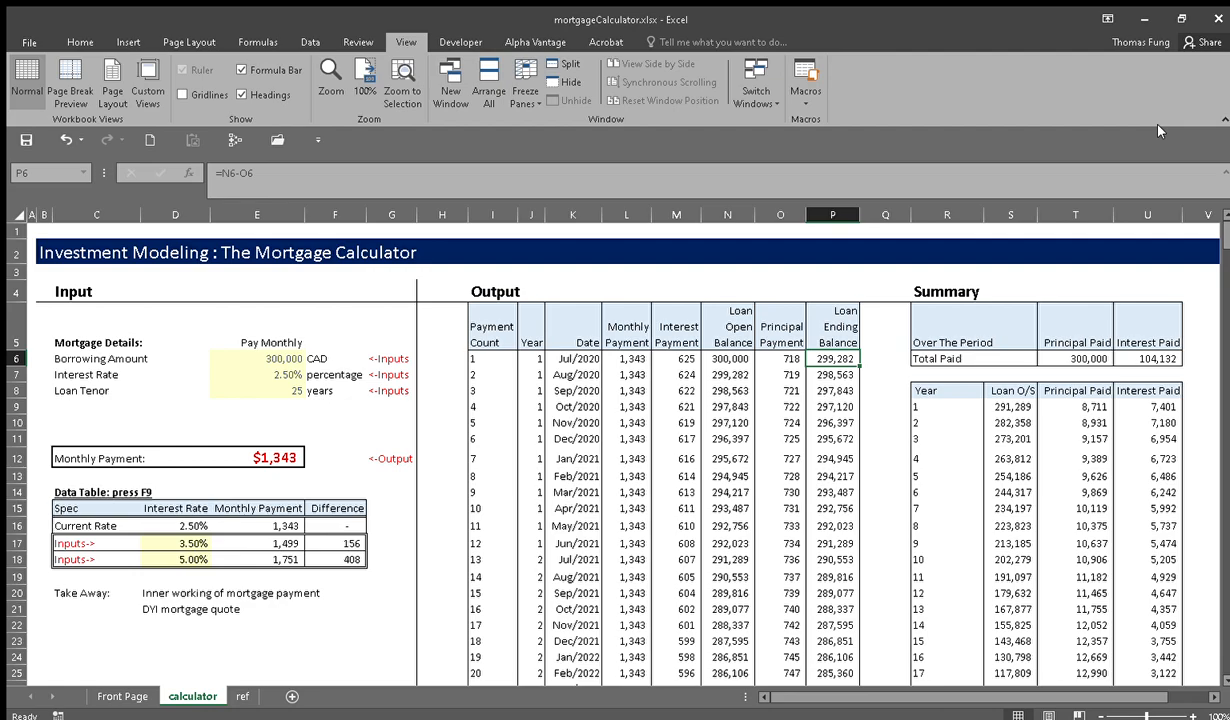
click(574, 358)
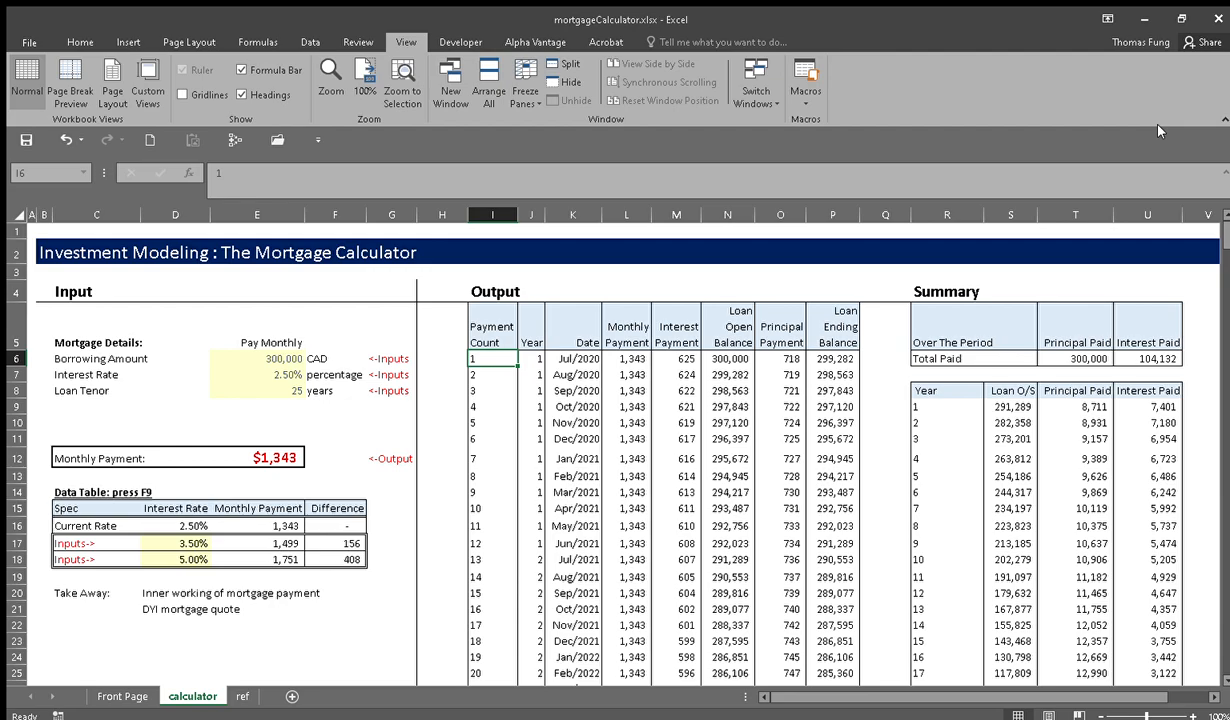
scroll(down, 3)
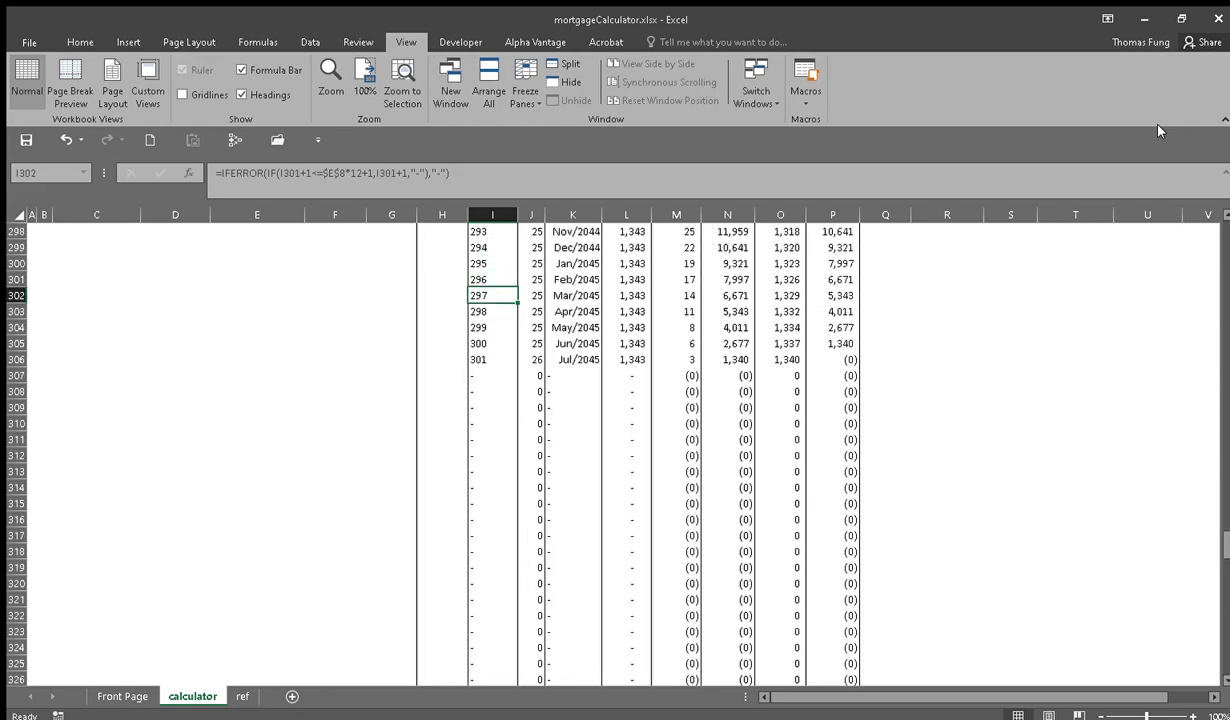
click(576, 360)
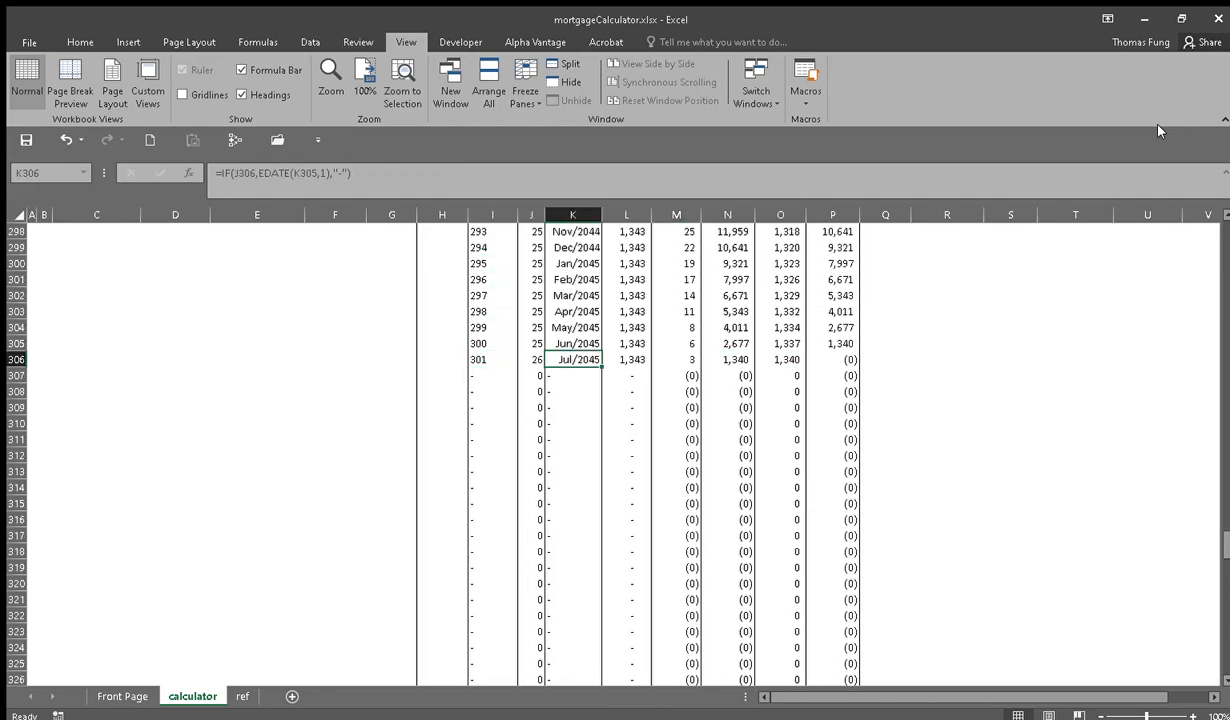
click(832, 360)
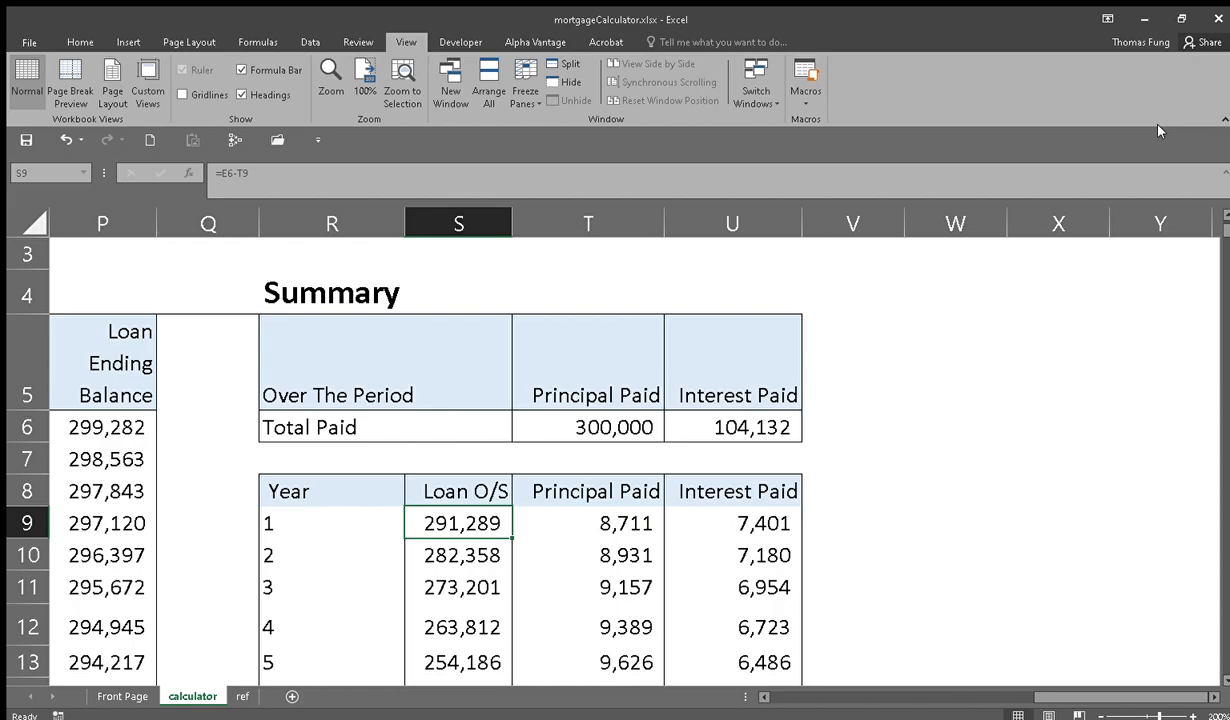
scroll(down, 3)
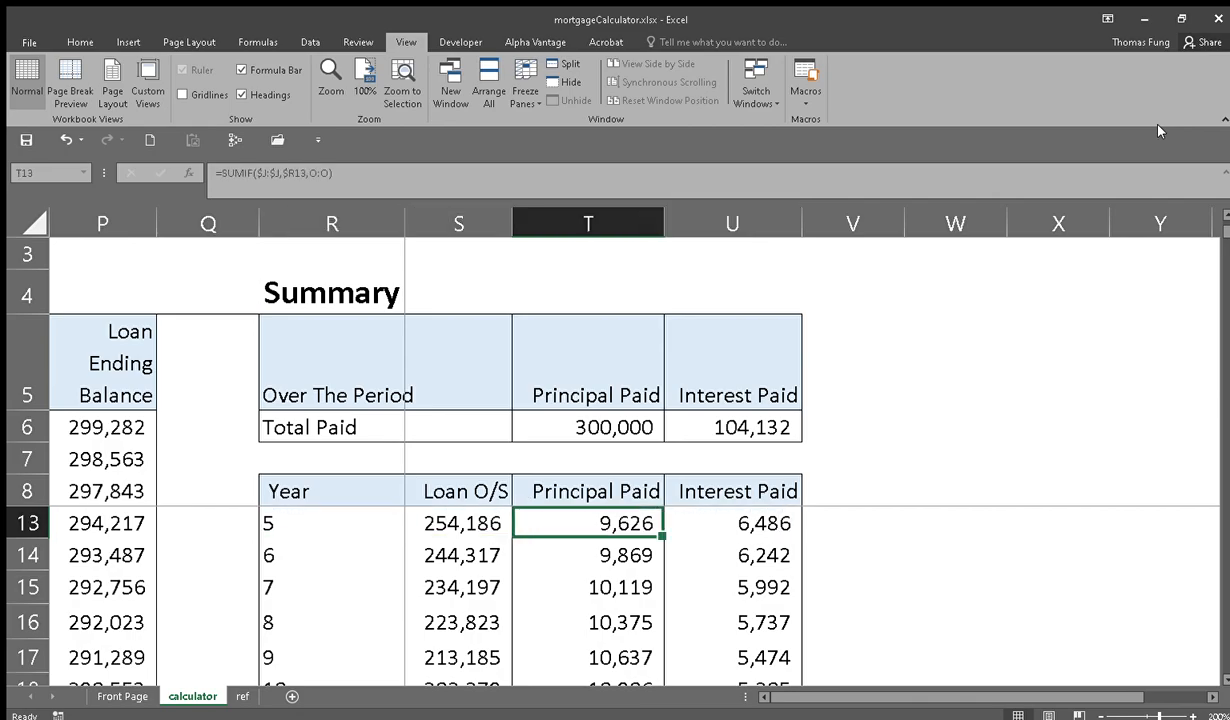
click(732, 524)
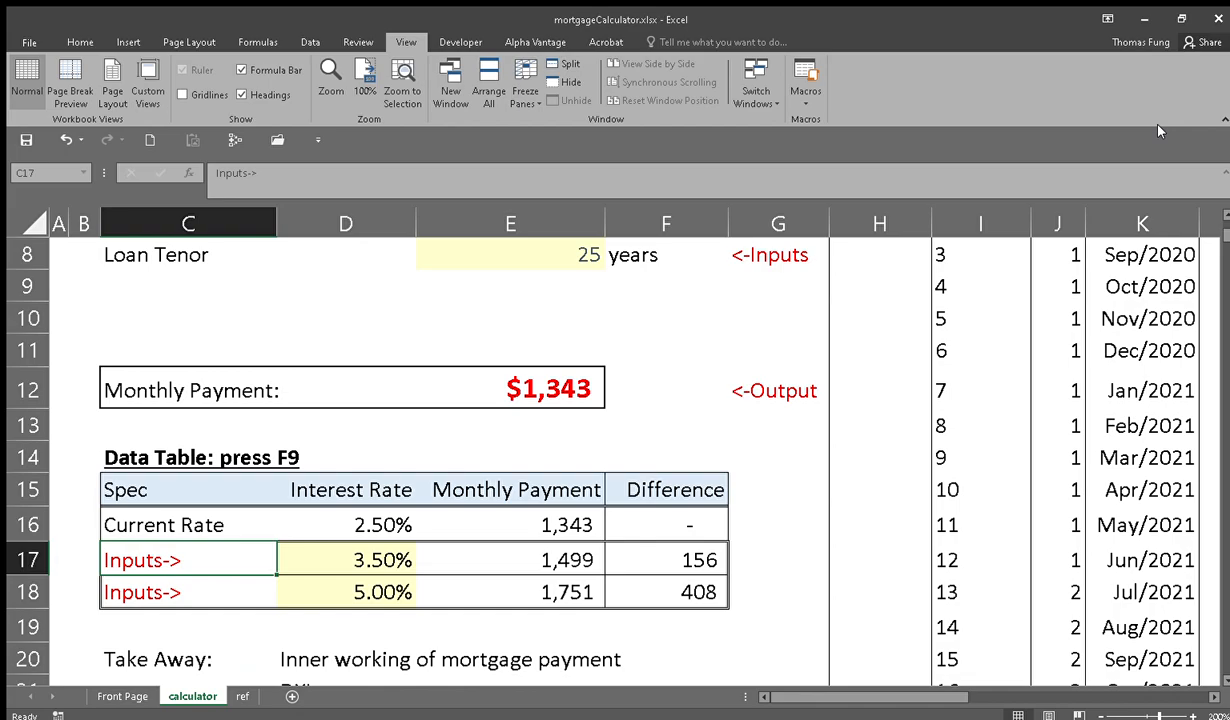
- Enter comparison rates 2.20% and 3.00% and label the rows bankA and bankB
click(346, 560)
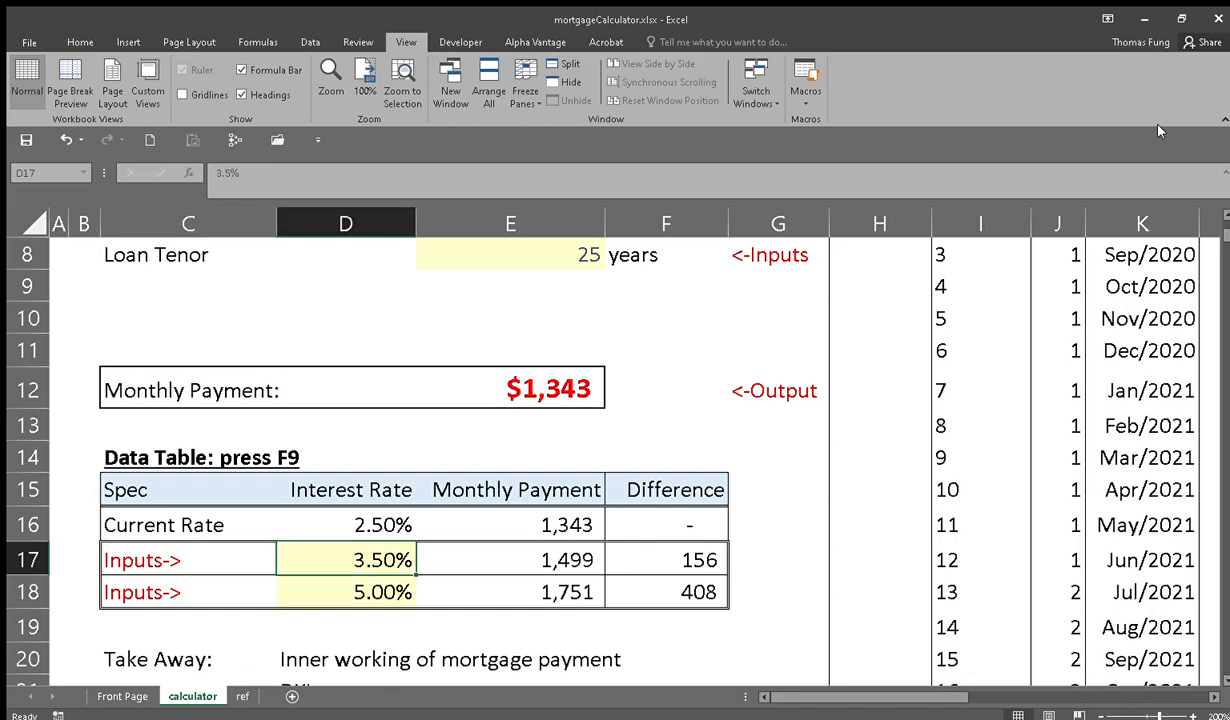
text(2.%)
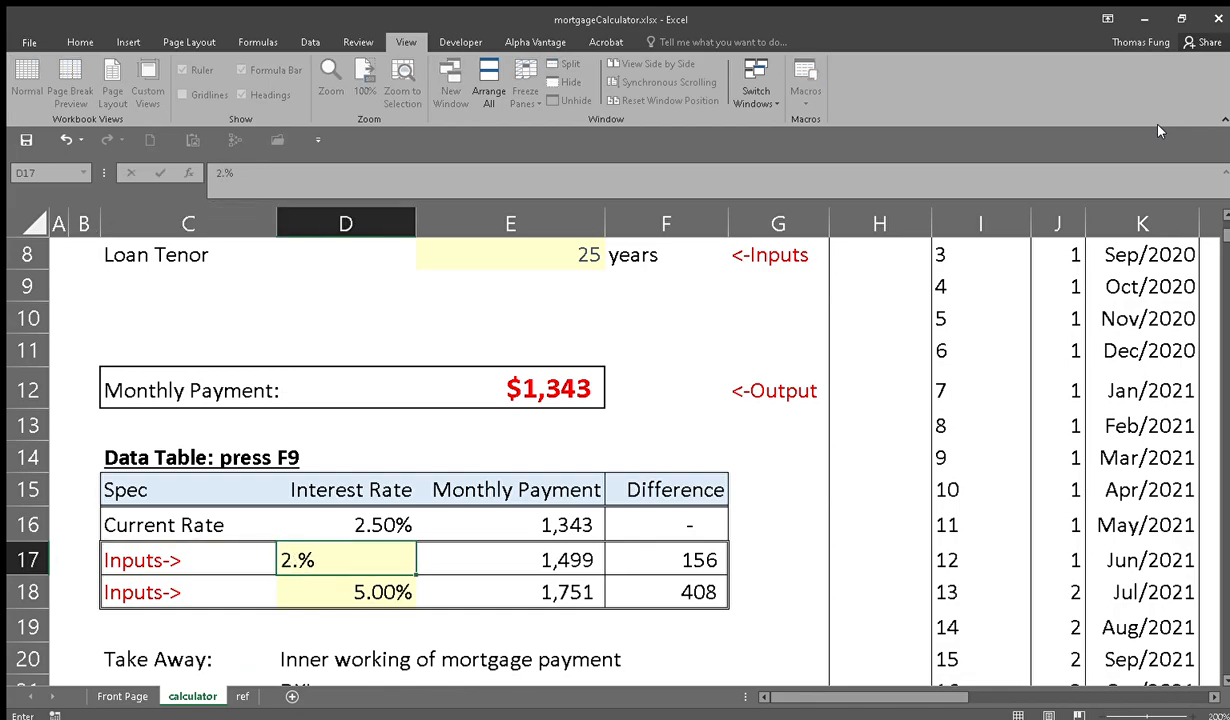
text(2.20%)
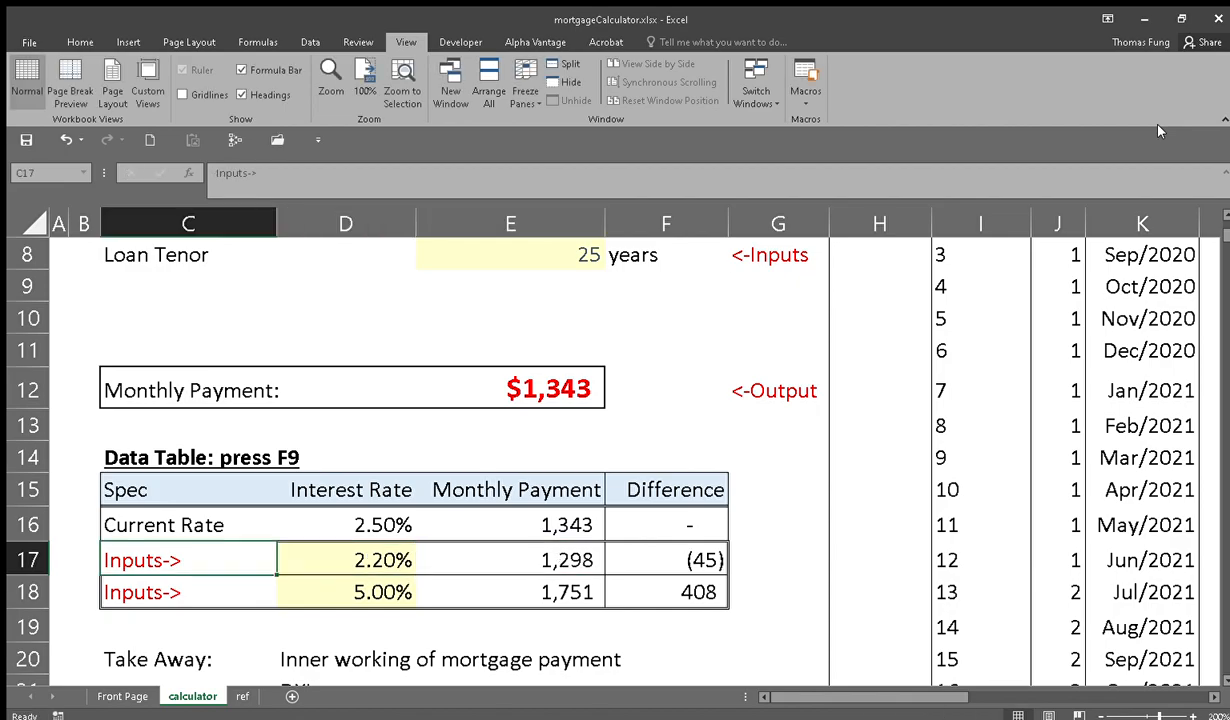
text(bankA)
click(188, 592)
text(bankB)
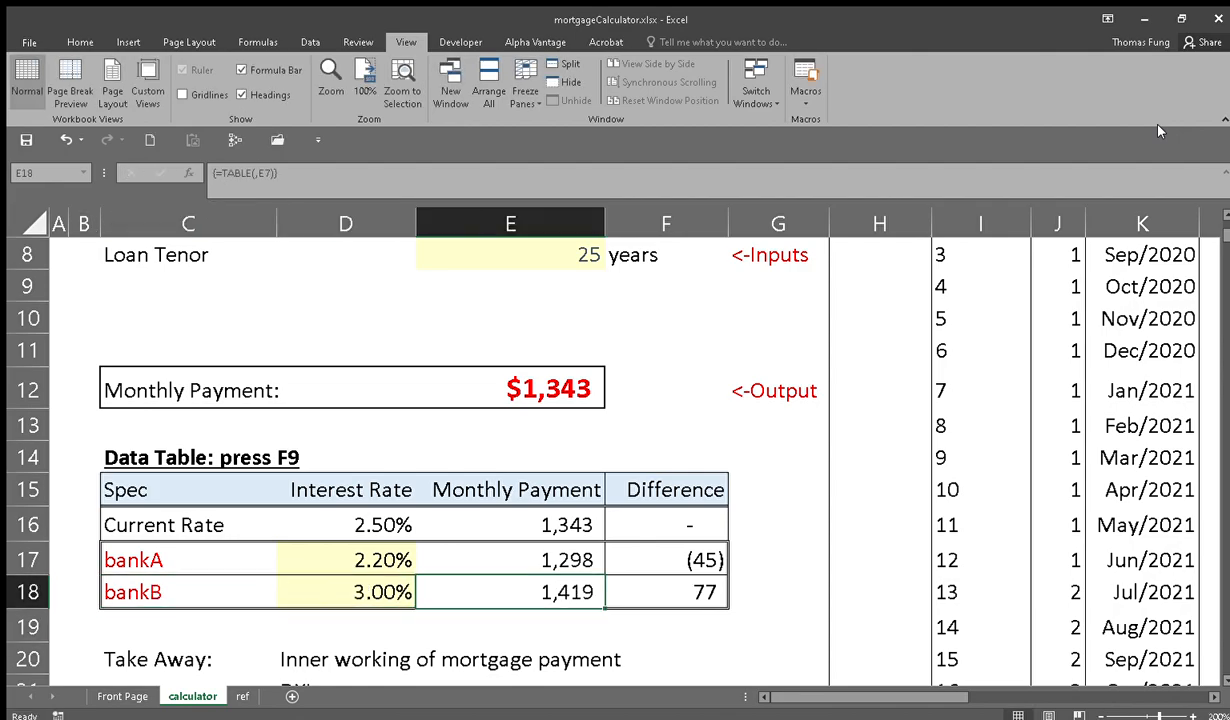
- Review the bankA and bankB table payment and difference formulas, giving 1,298 and 1,419
click(510, 558)
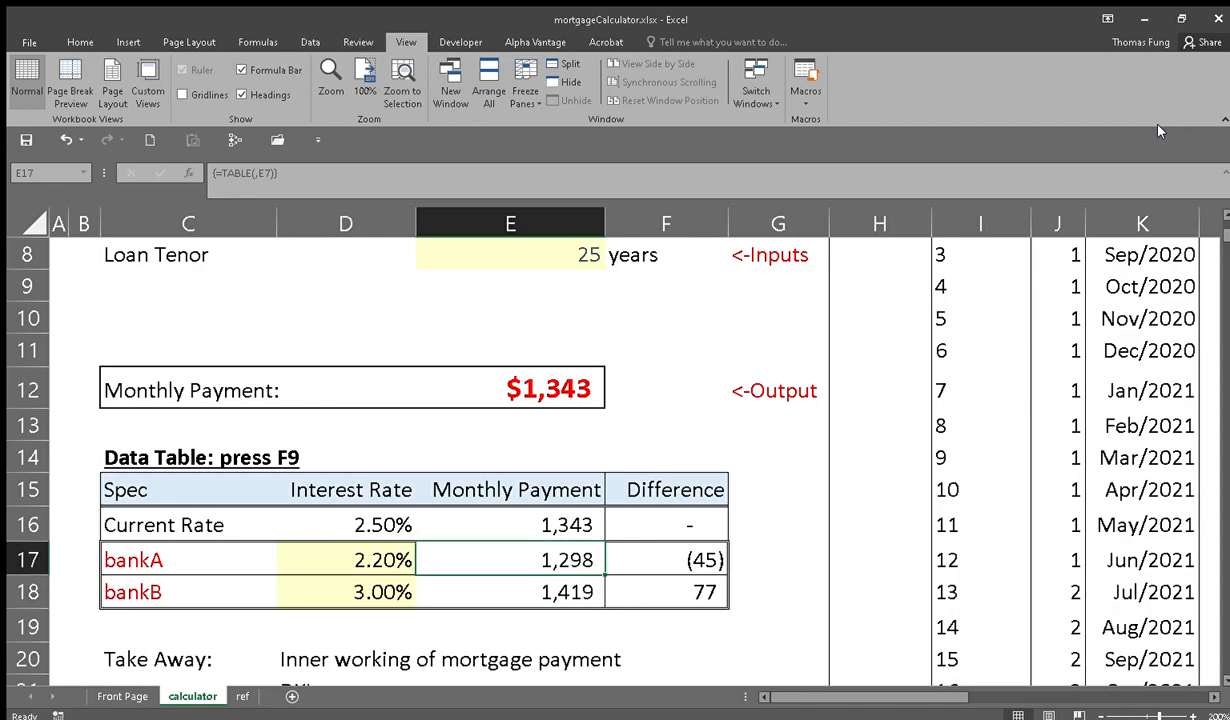
click(346, 560)
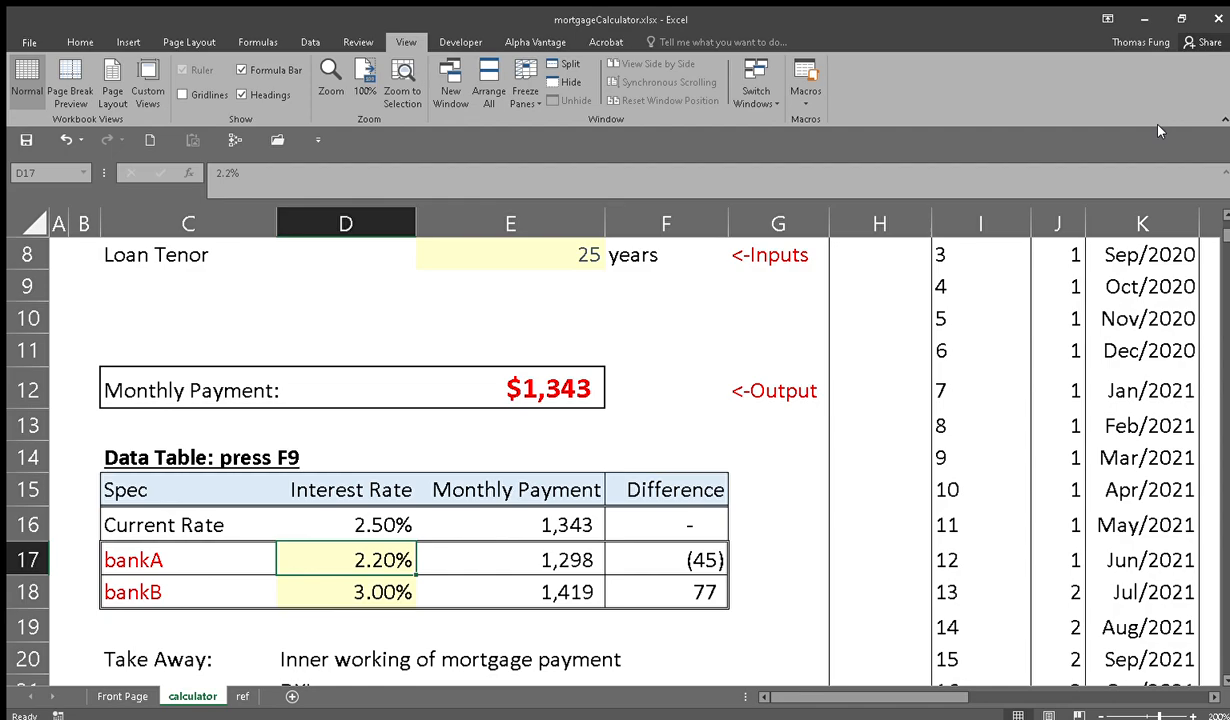
click(666, 560)
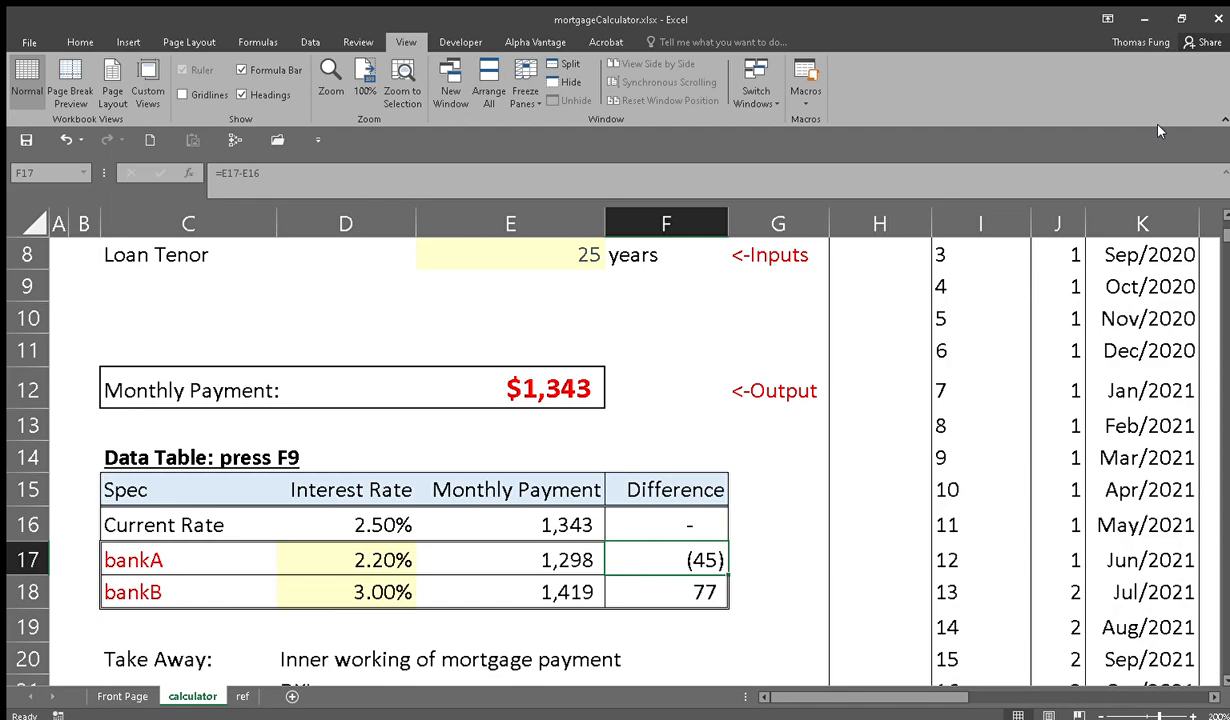
click(350, 592)
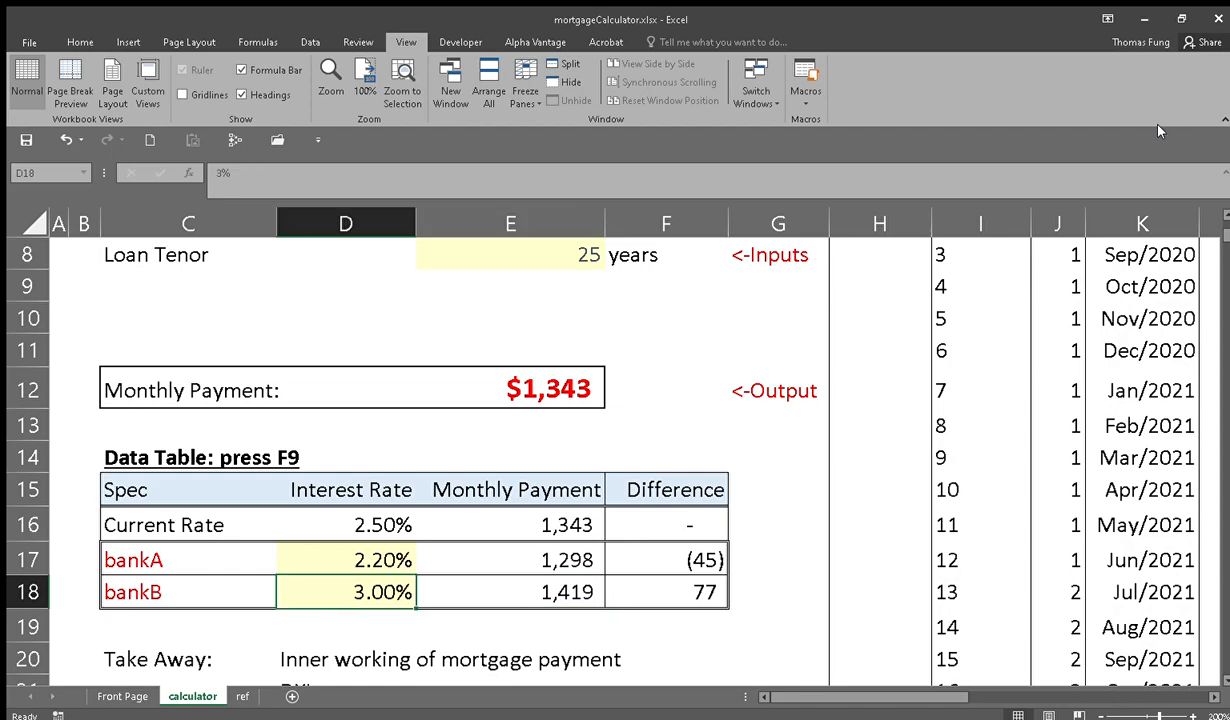
click(538, 592)
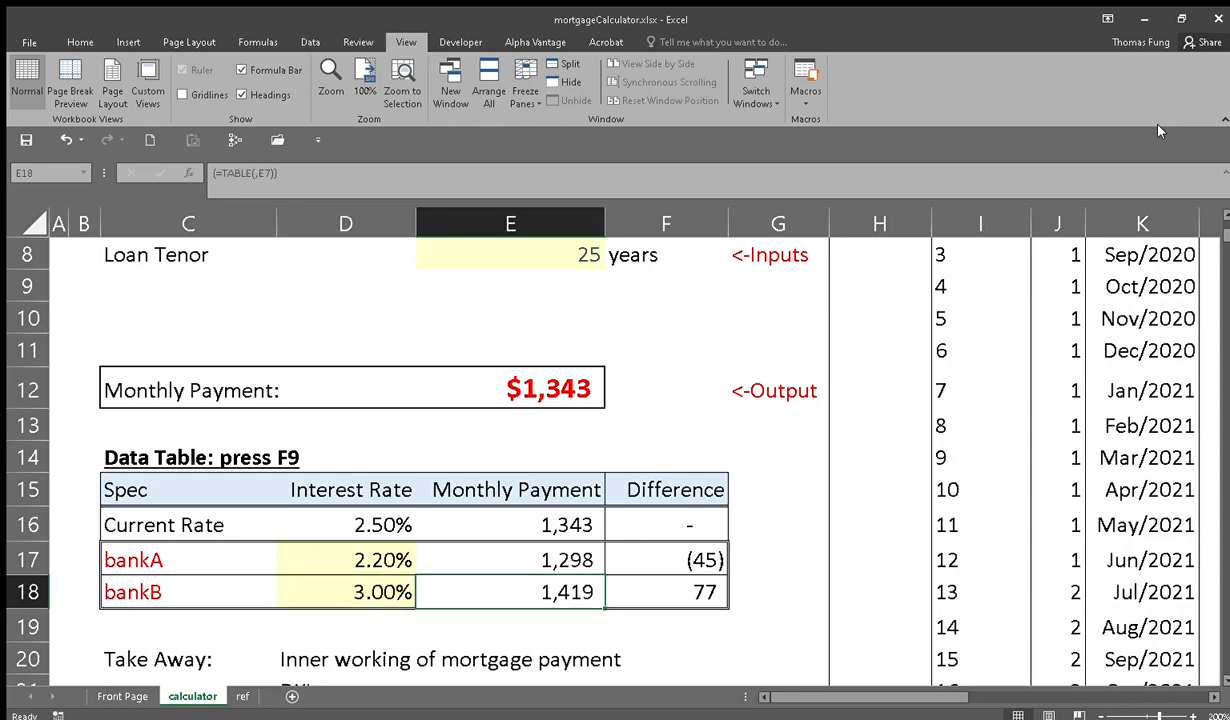
click(668, 592)
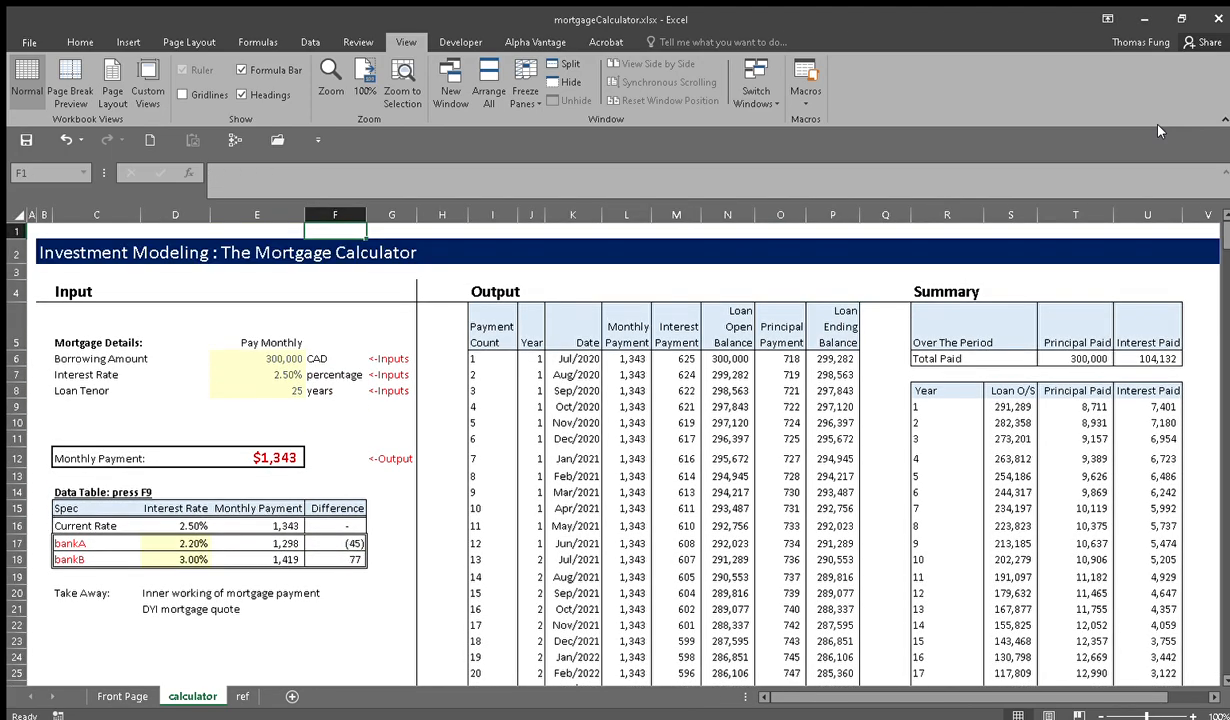
click(284, 358)
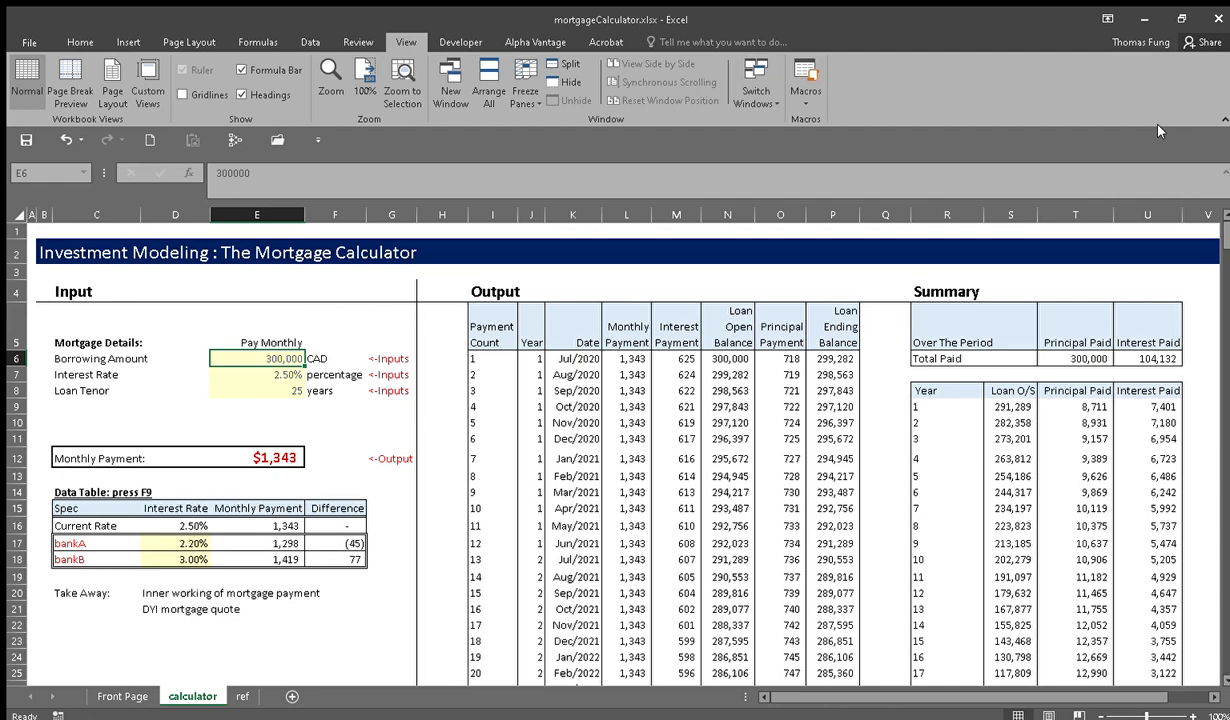
click(270, 374)
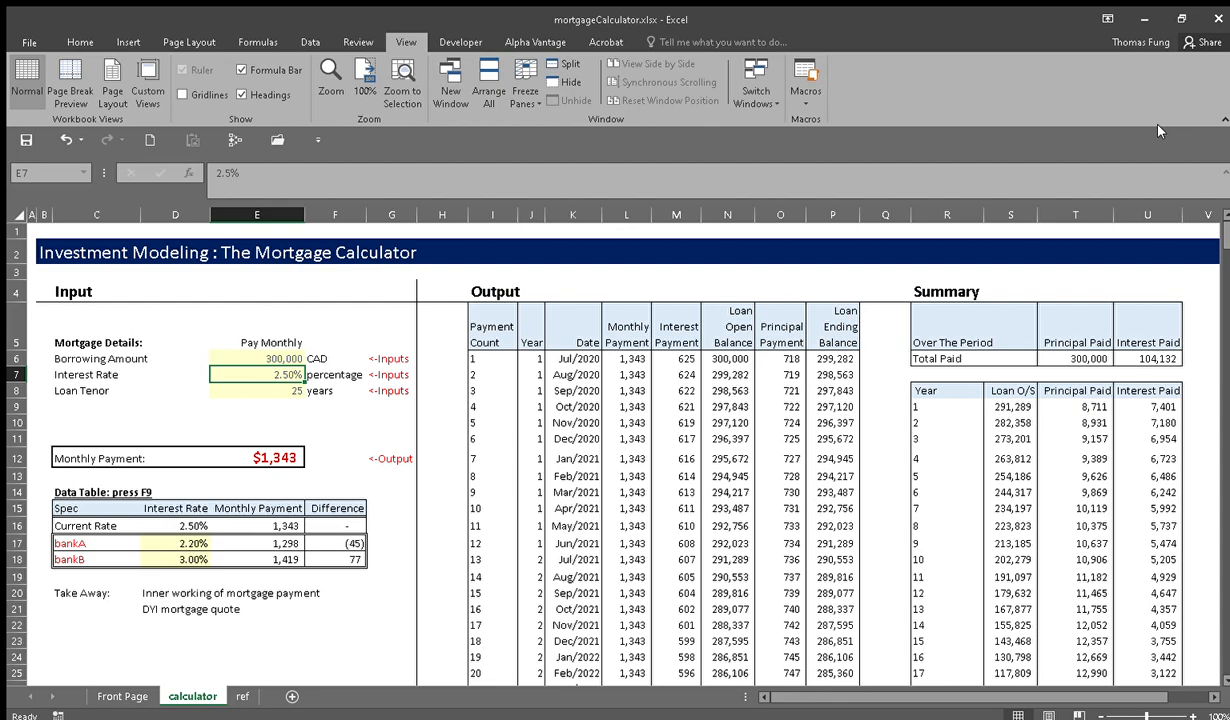
click(280, 390)
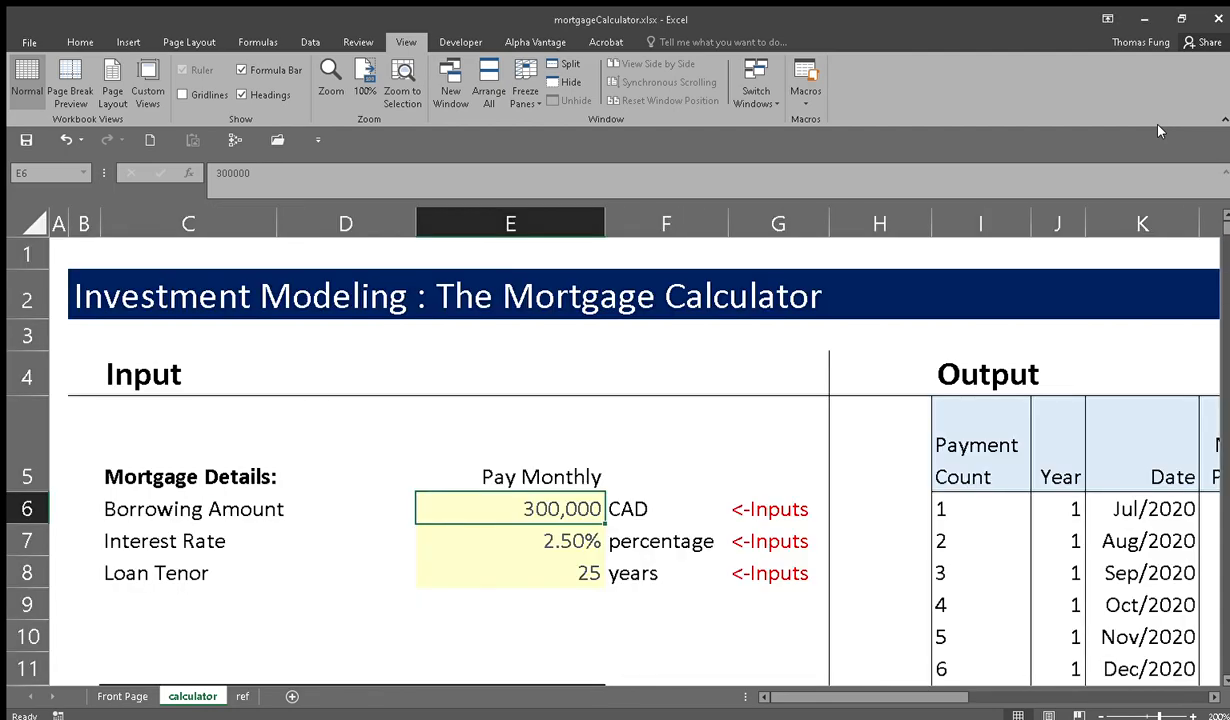
- Enter a 30,000 loan at 4% over 5 years and confirm the $544 payment links to the output
text(30)
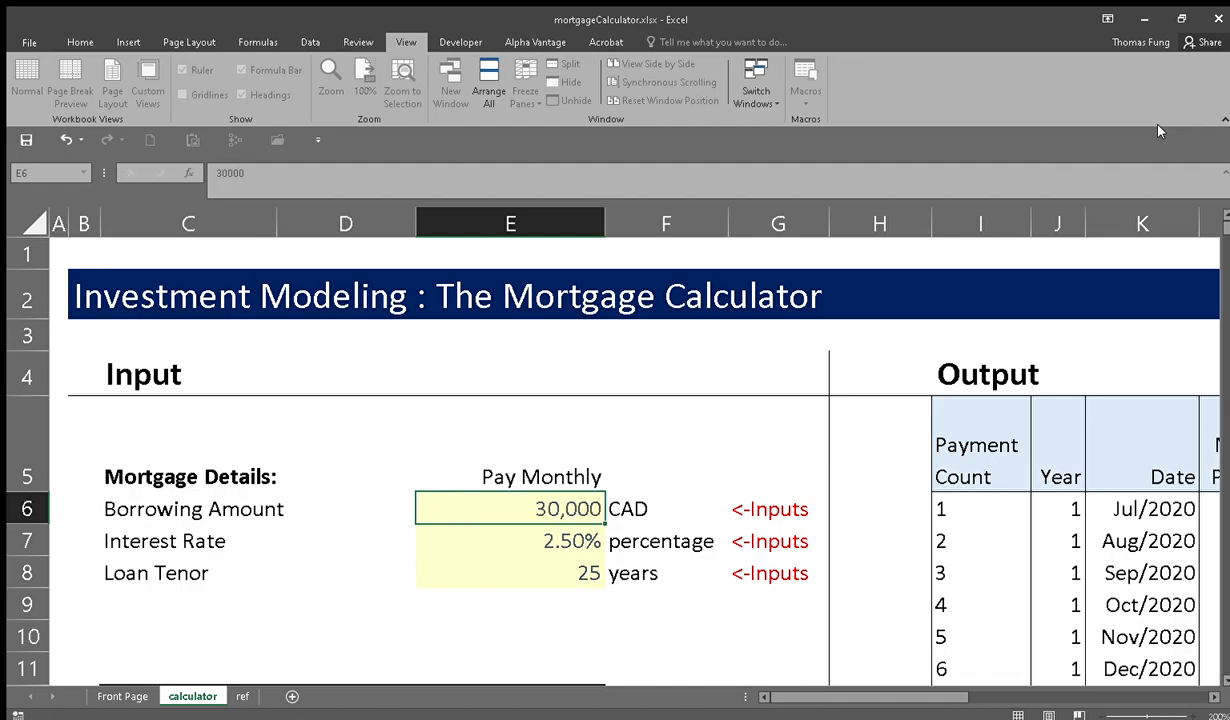
click(508, 540)
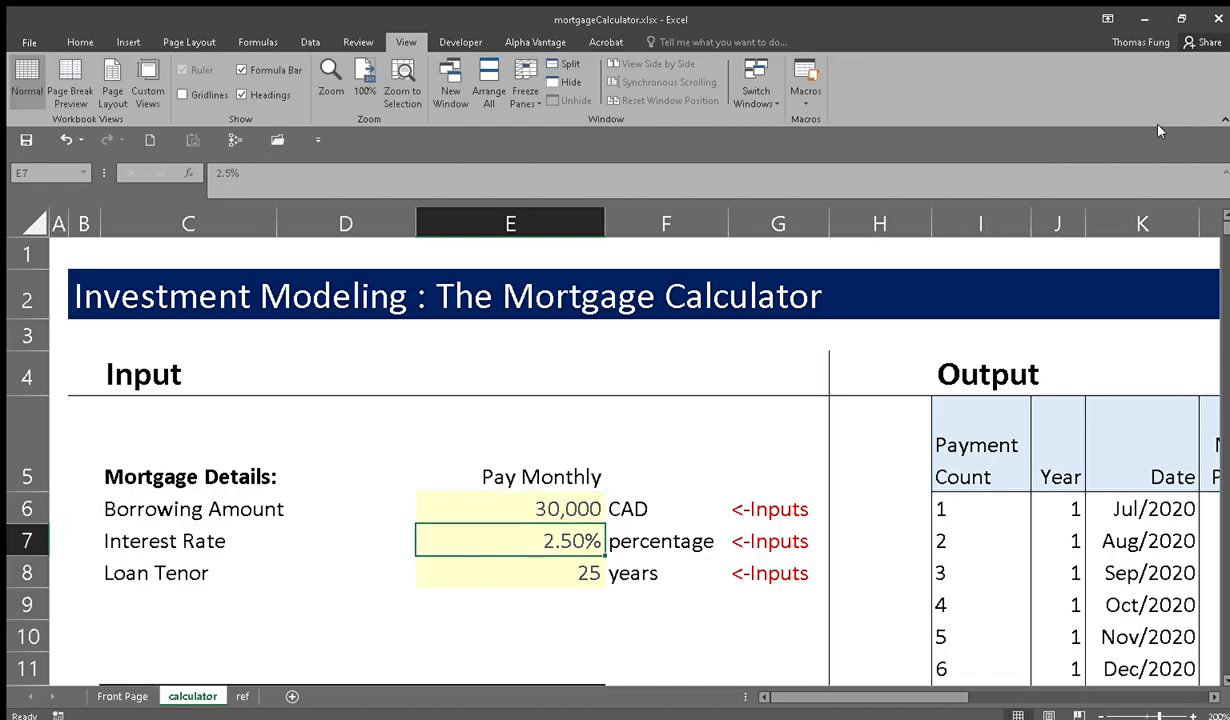
text(4%)
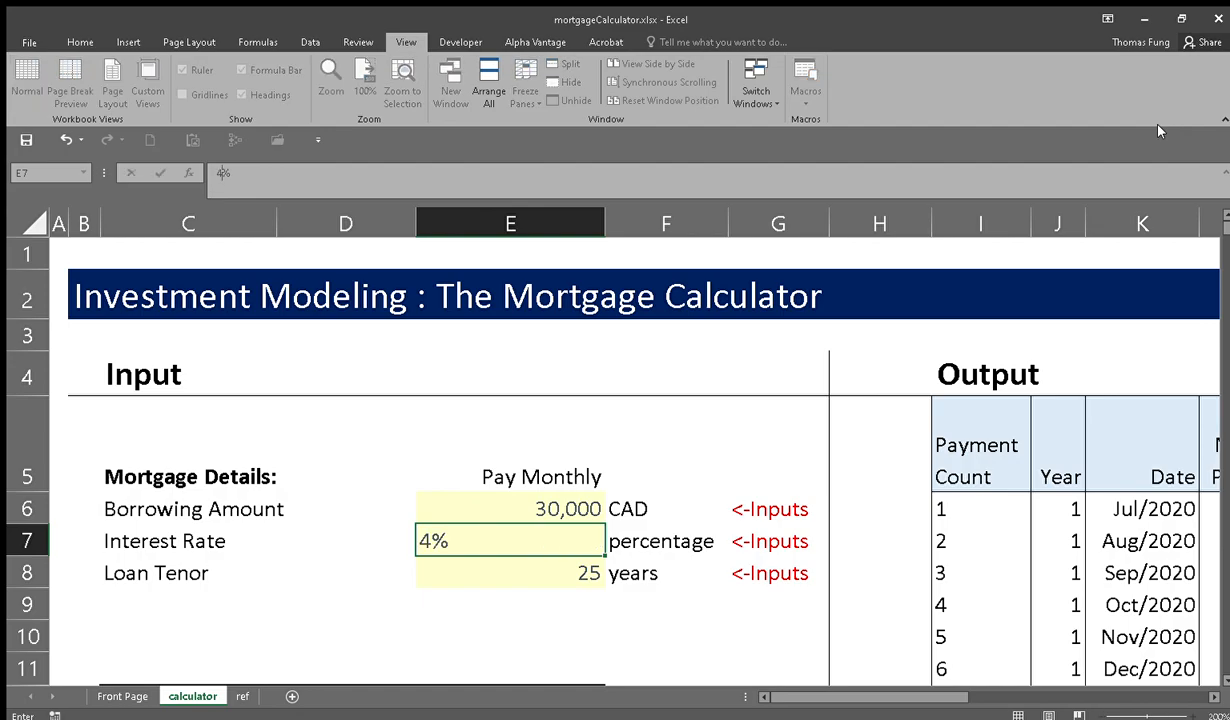
text(5)
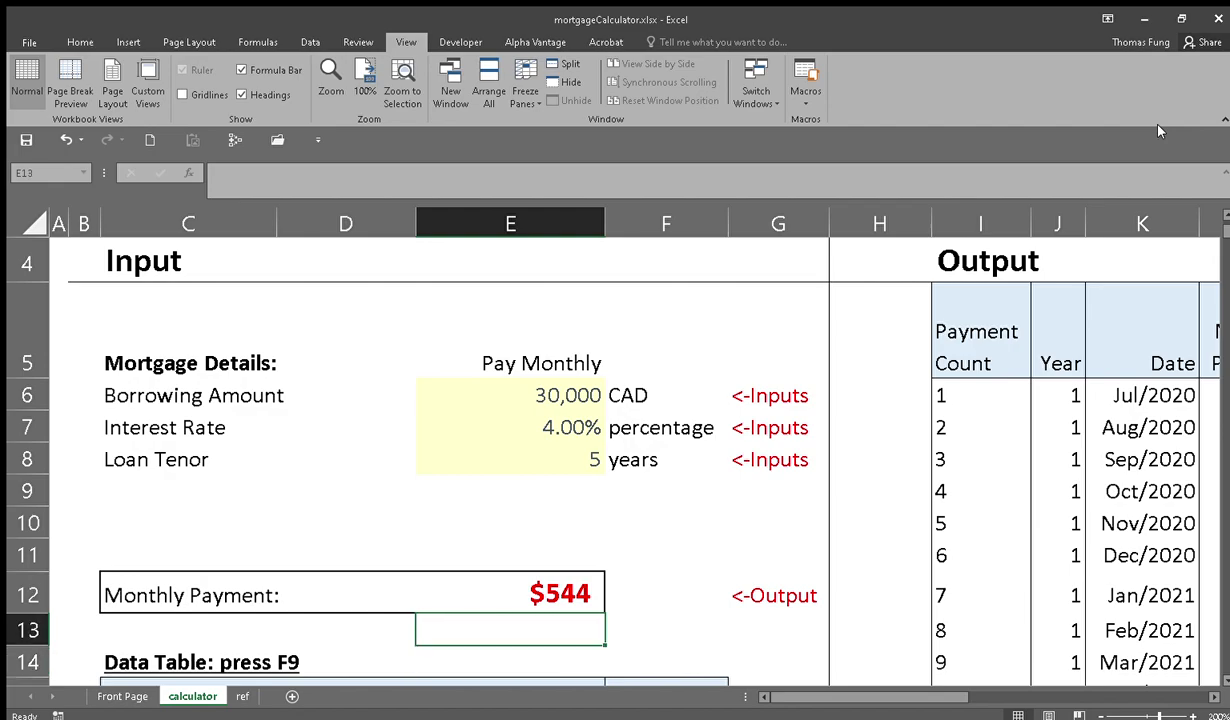
click(510, 594)
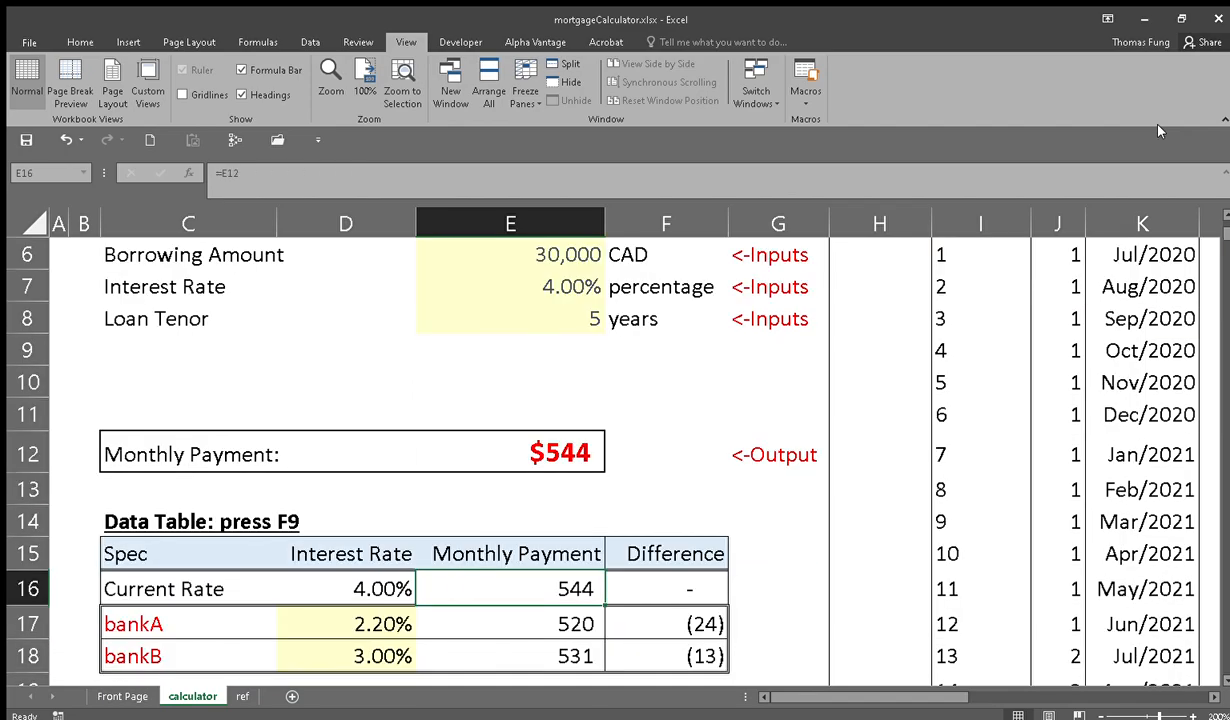
- Set bankA to 3.50% and bankB to 6.00%, review payments 538 and 572, and note the F9 recalc reminder
click(516, 624)
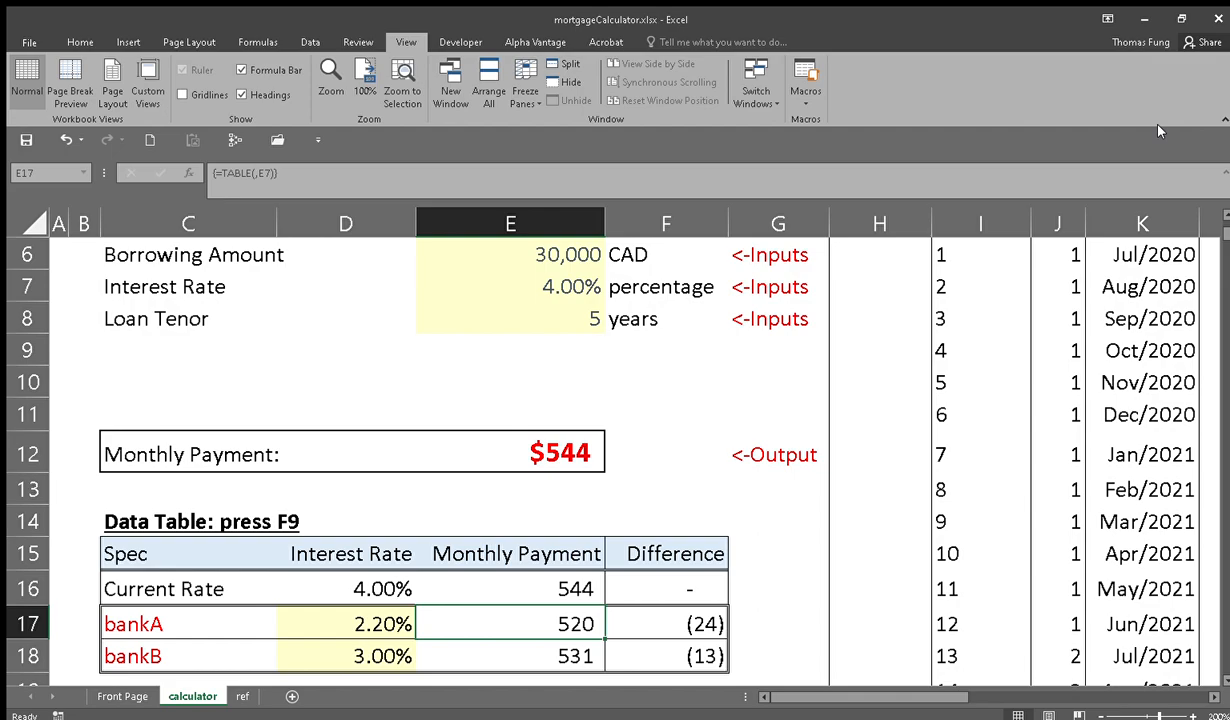
click(350, 624)
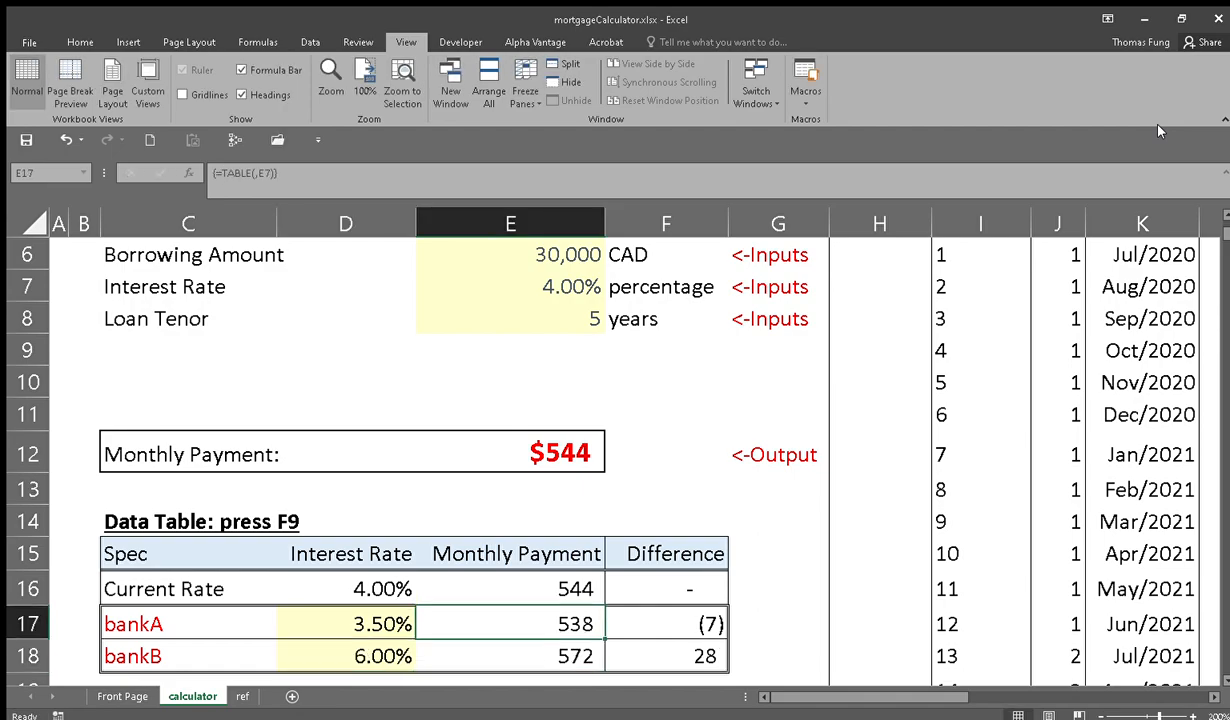
click(350, 622)
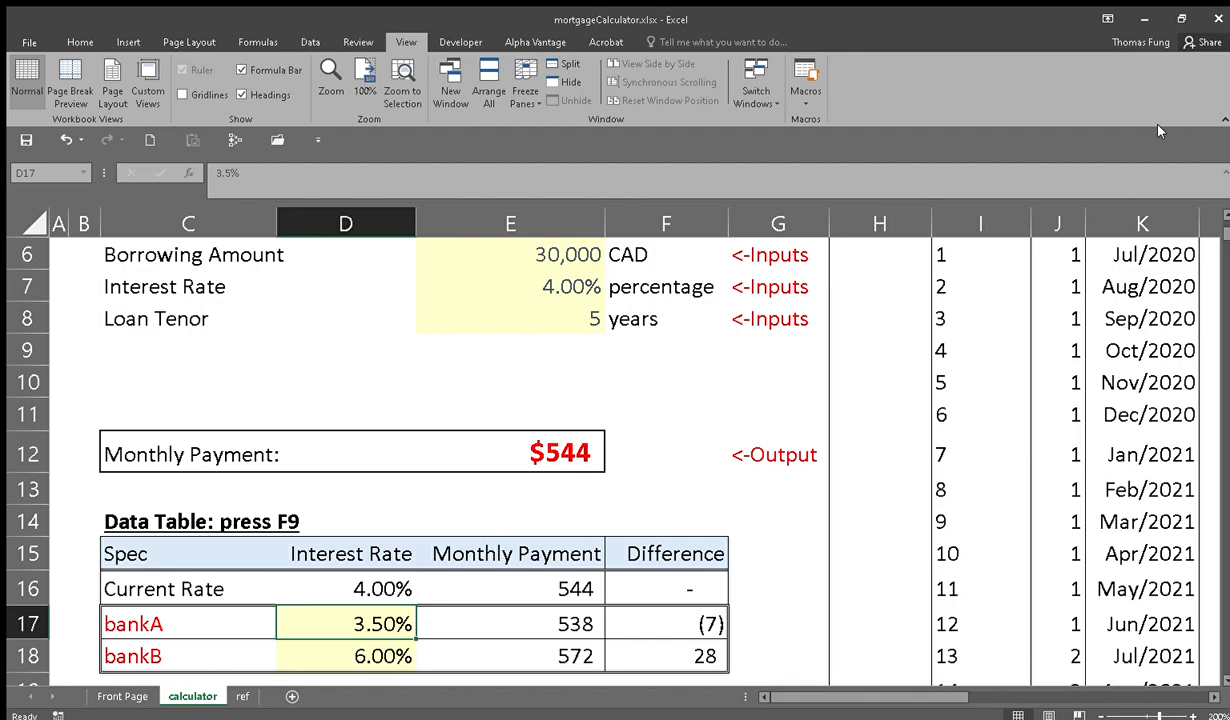
click(672, 624)
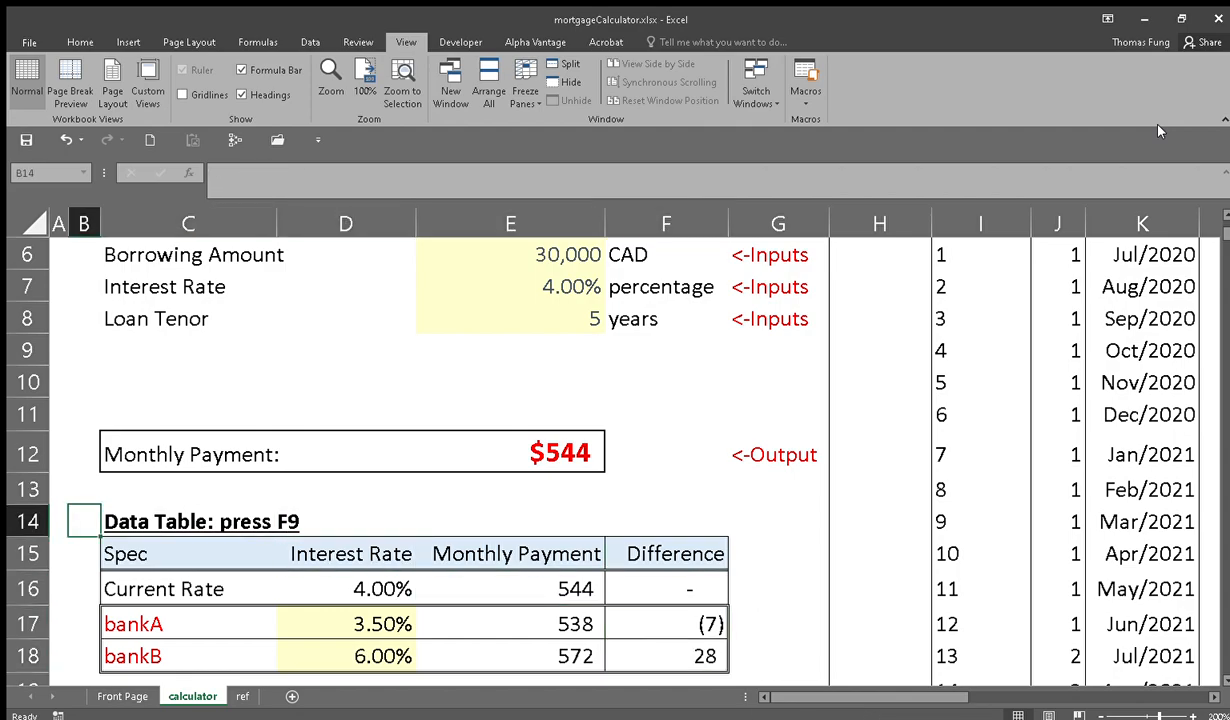
click(188, 522)
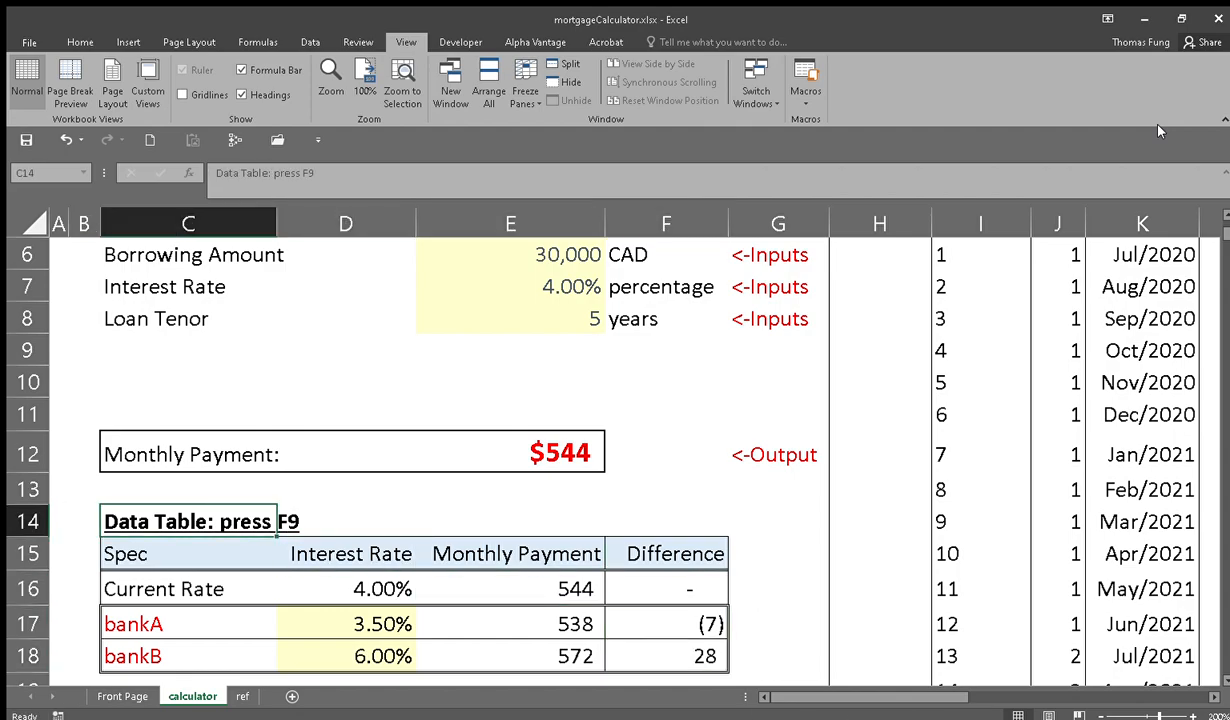